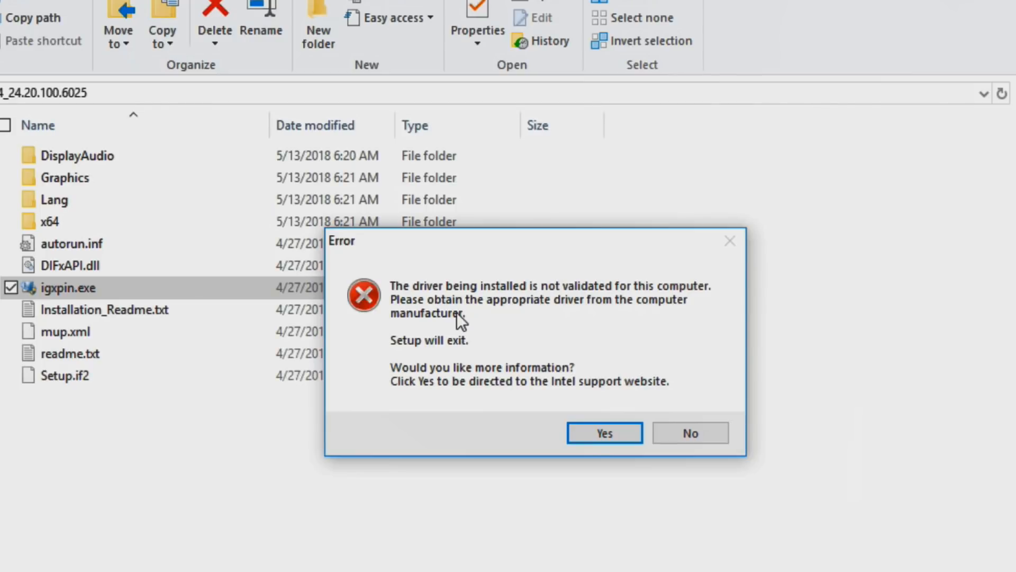
Step: Check the taskbar network flyout, which finds no Wi-Fi networks despite Wi-Fi being on
click(689, 433)
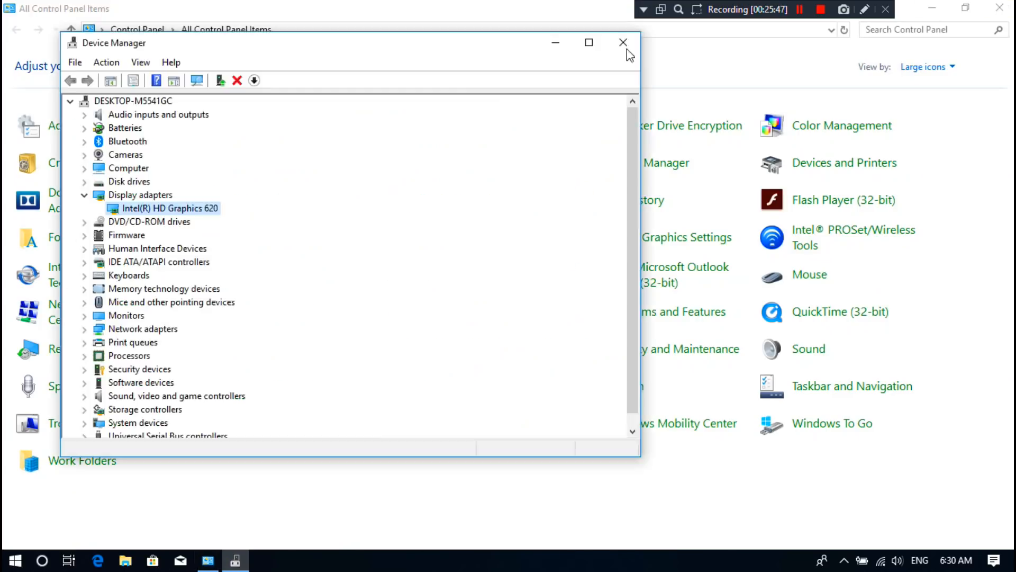
double_click(171, 209)
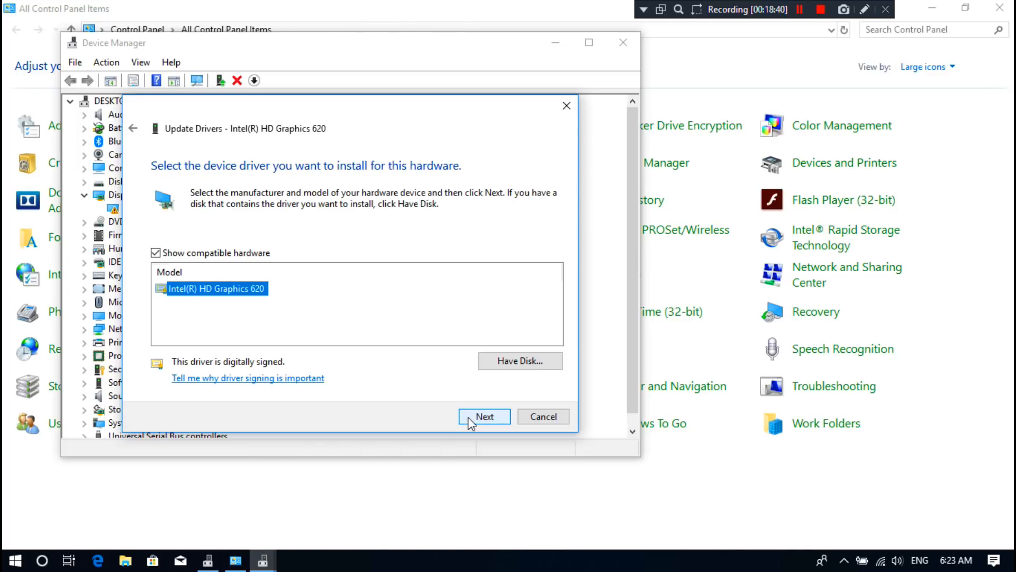
click(519, 360)
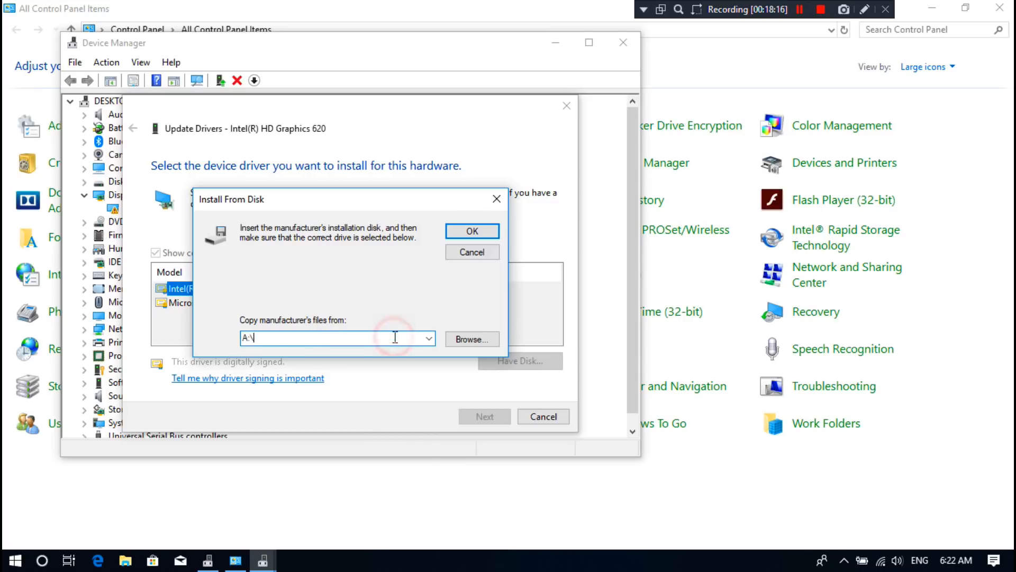
click(472, 252)
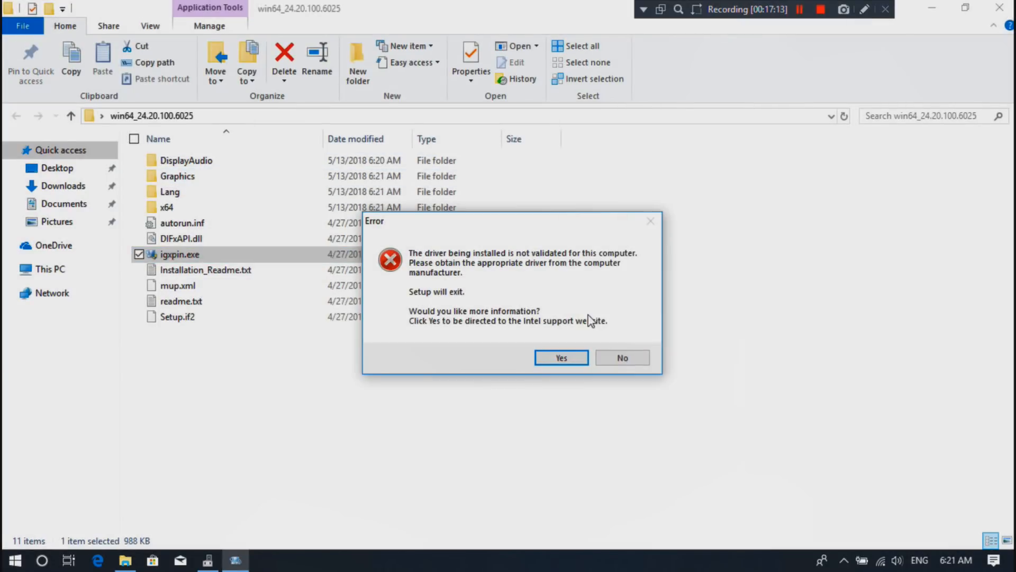
click(621, 357)
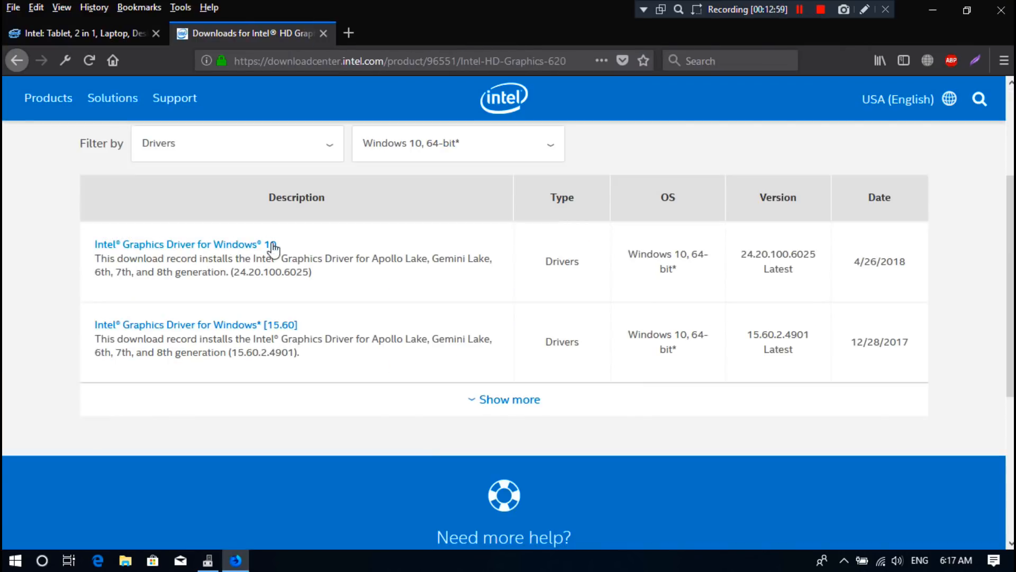
click(236, 312)
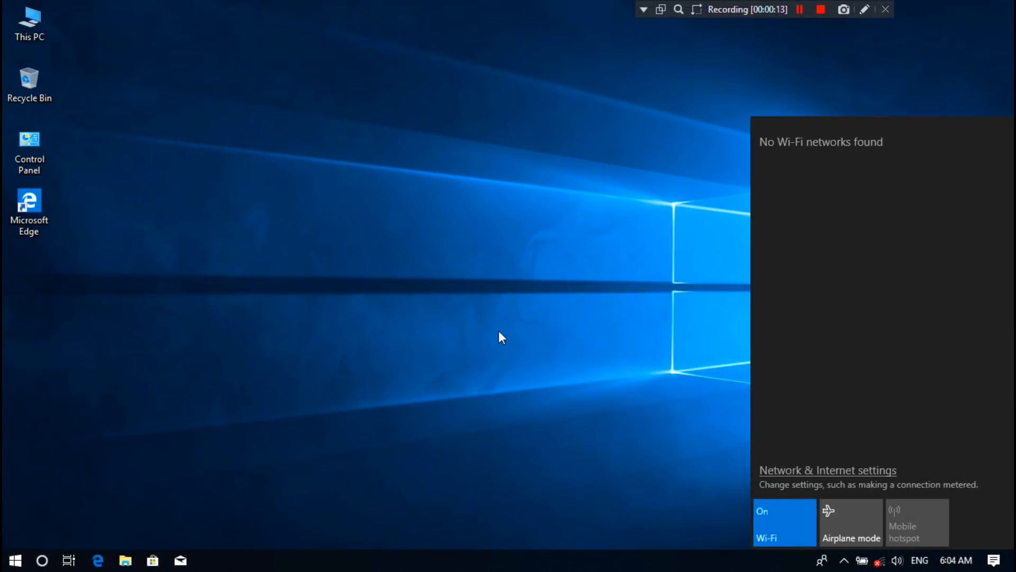
Step: Reach Device Manager through Control Panel
click(30, 150)
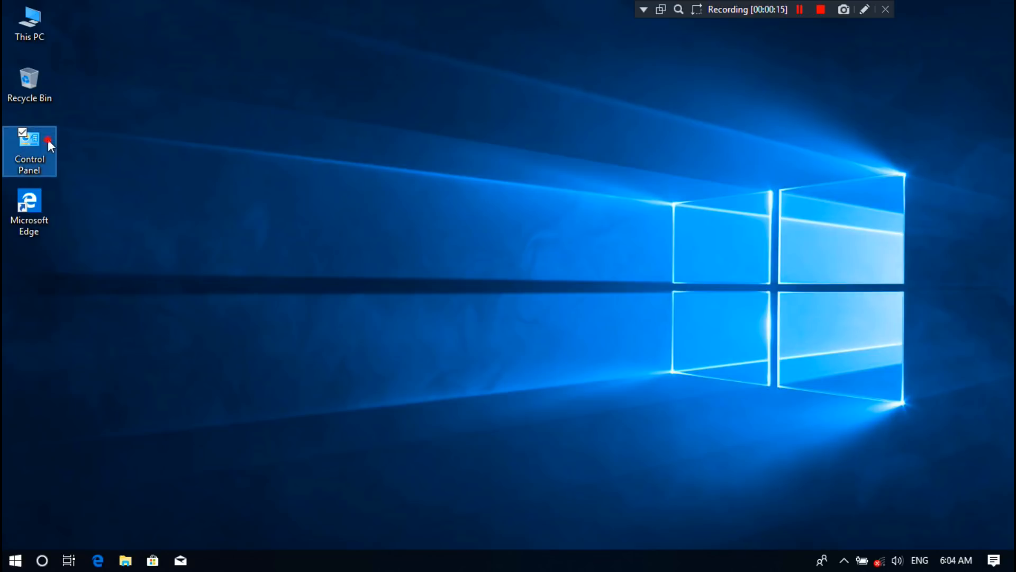
double_click(30, 141)
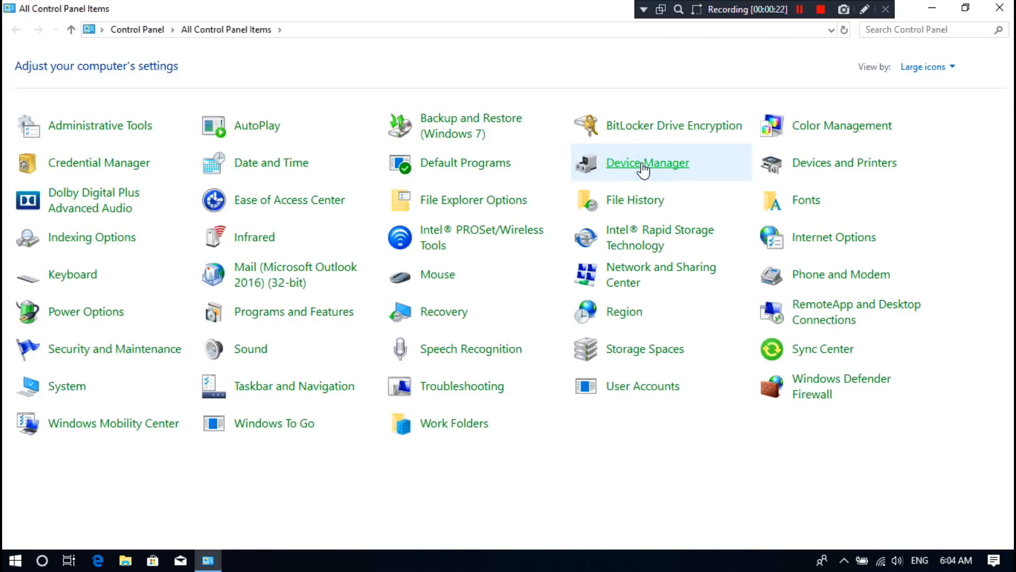
click(647, 163)
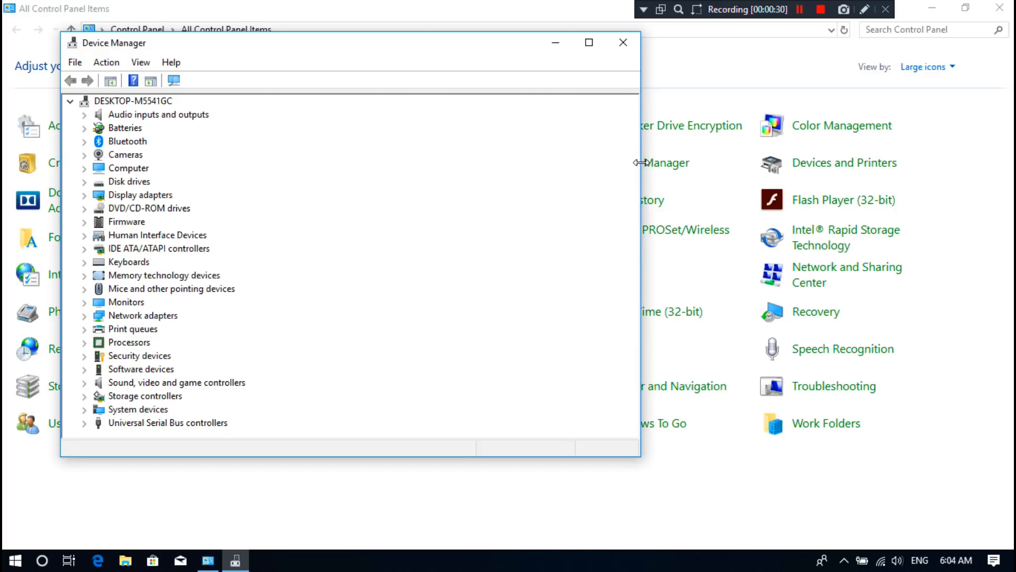
mouse_move(89, 198)
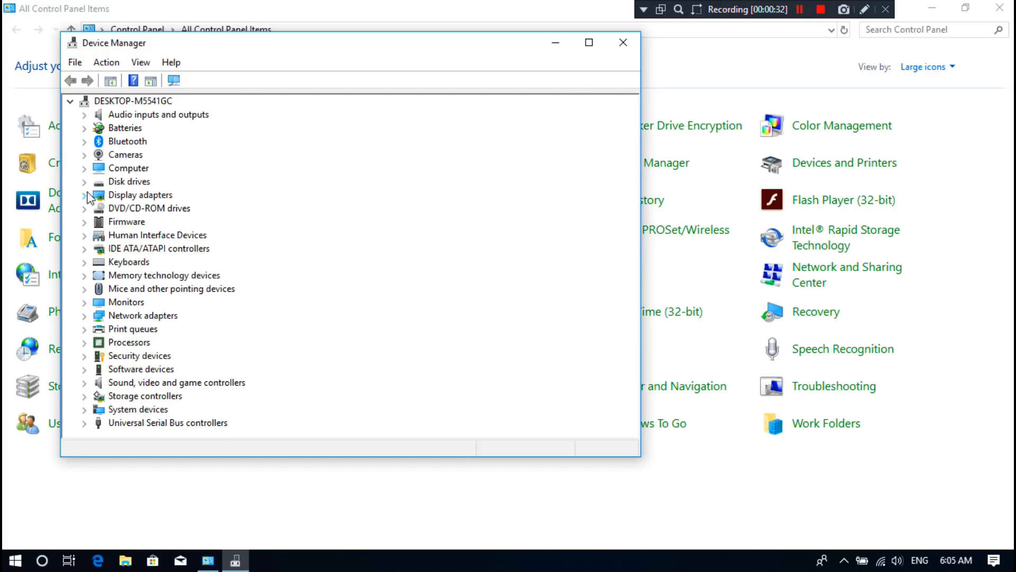
Step: Begin a driver update for Microsoft Basic Display Adapter under Display adapters
click(84, 194)
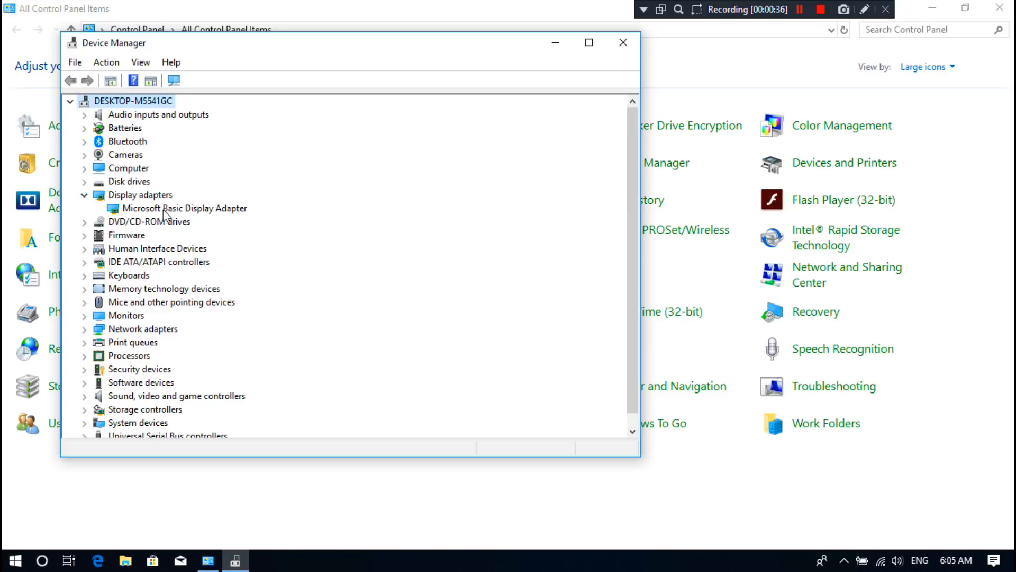
click(184, 208)
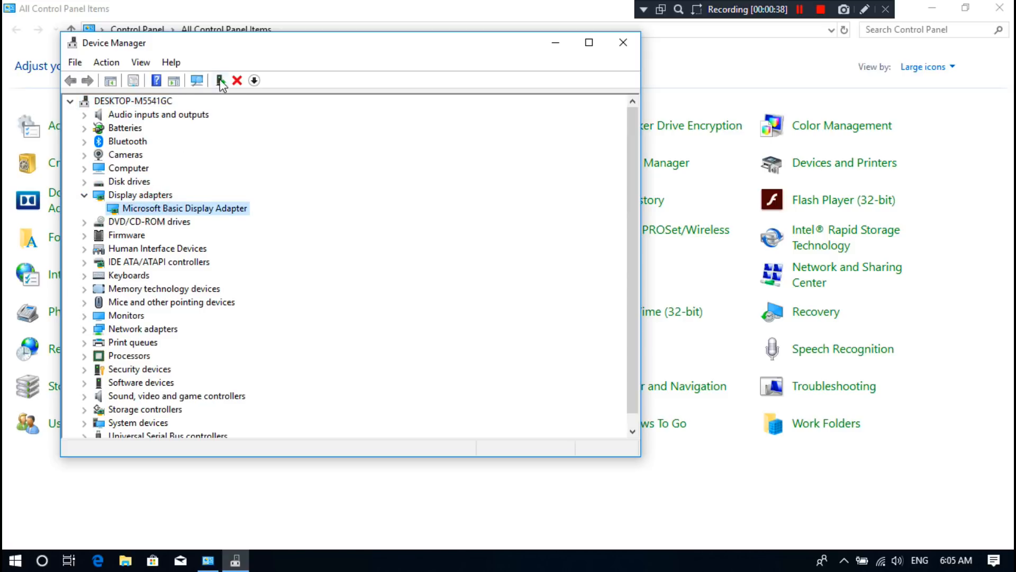
click(219, 81)
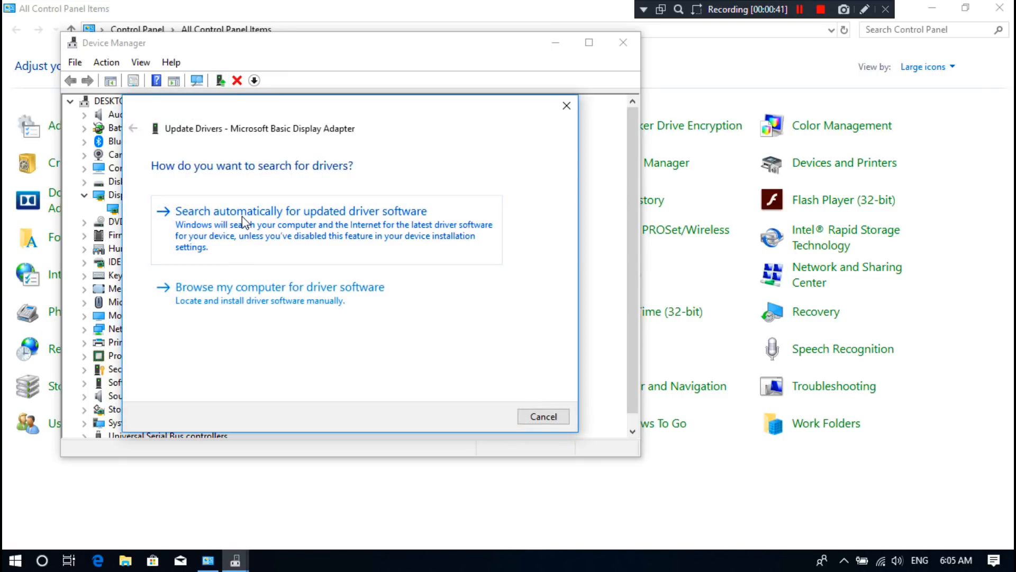
Step: Let Windows search automatically for a driver, which fails with Code 43 on Intel HD Graphics 620
click(299, 211)
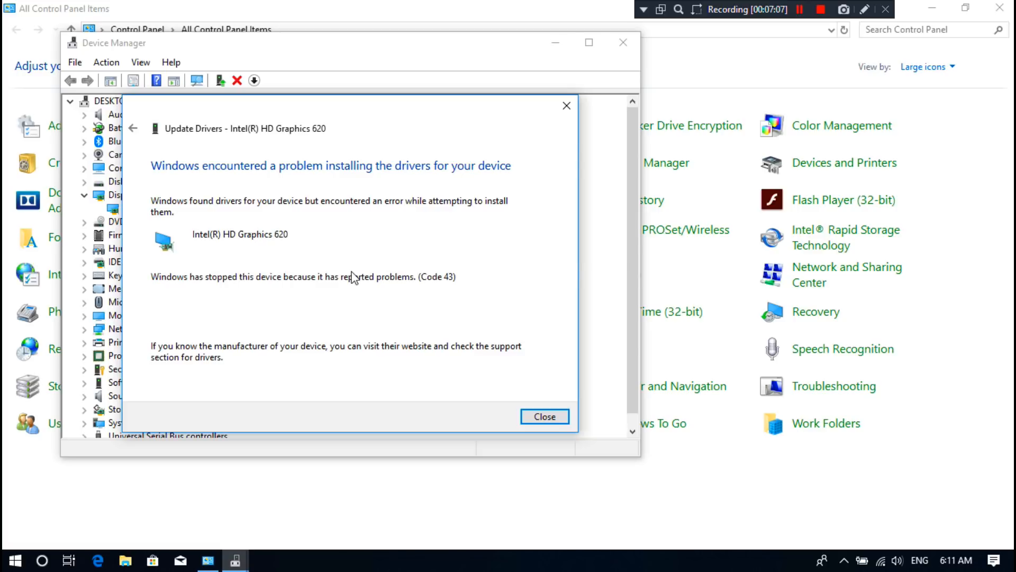
mouse_move(201, 197)
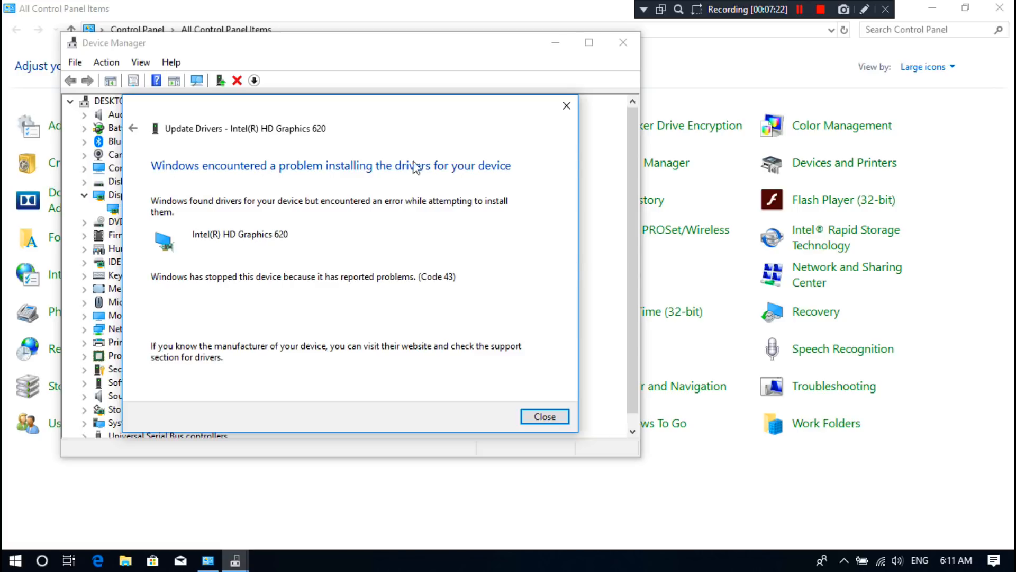
mouse_move(174, 213)
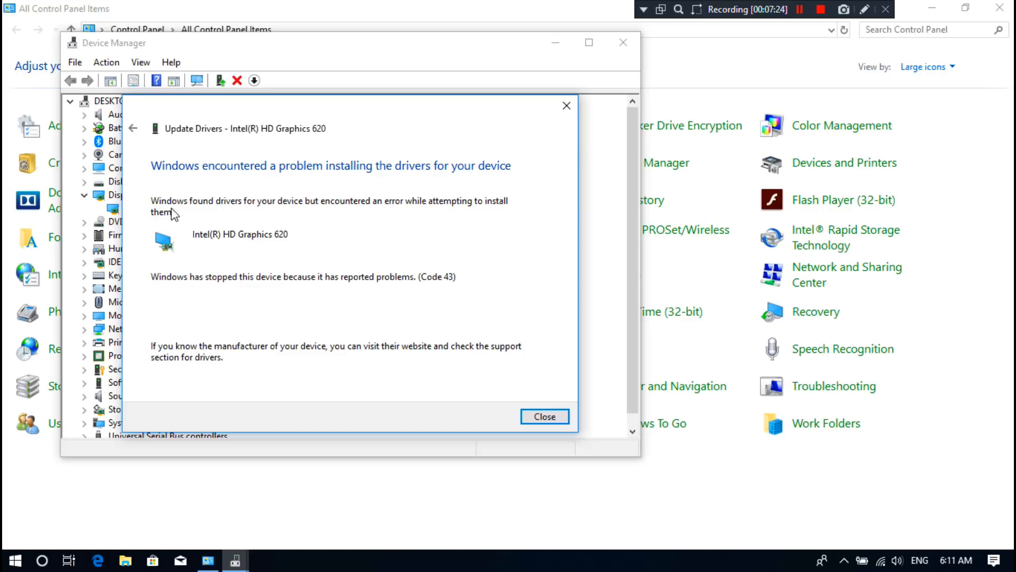
mouse_move(515, 210)
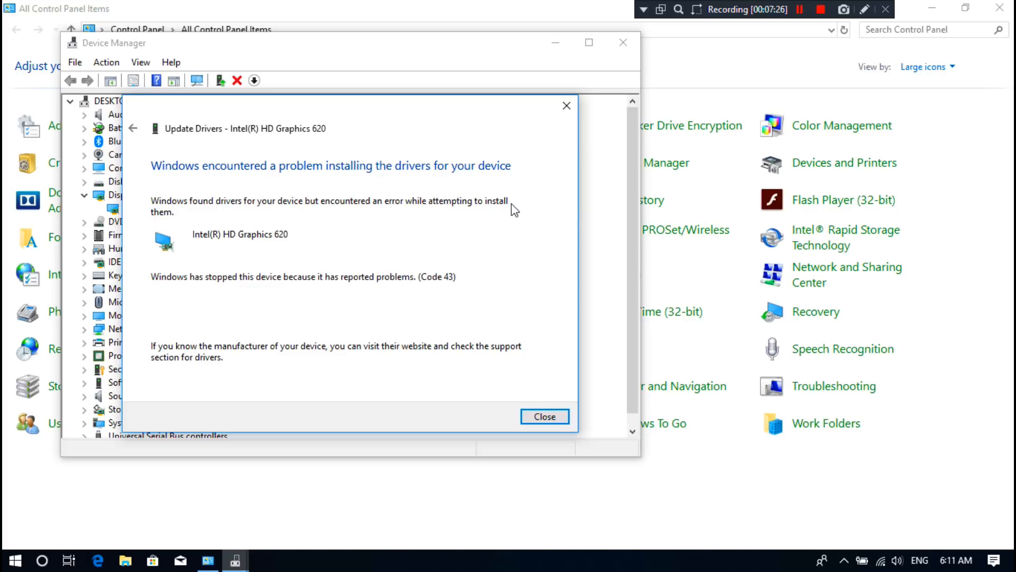
mouse_move(288, 251)
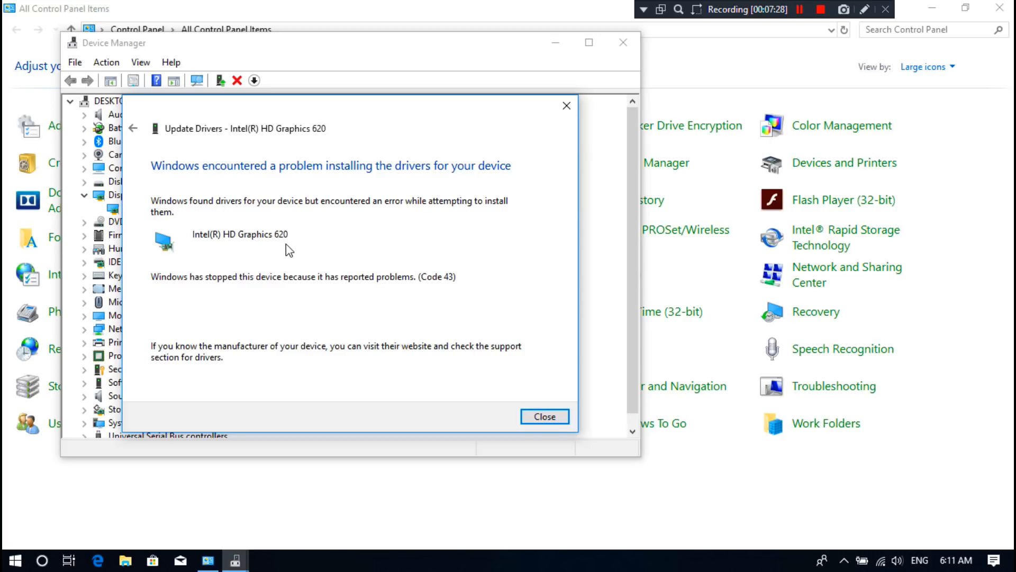
mouse_move(168, 287)
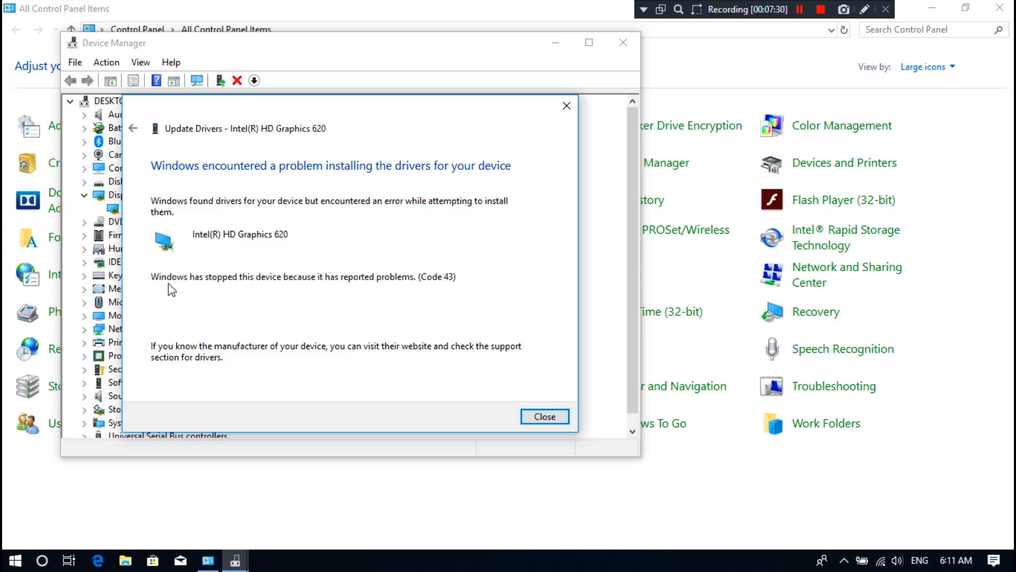
mouse_move(470, 284)
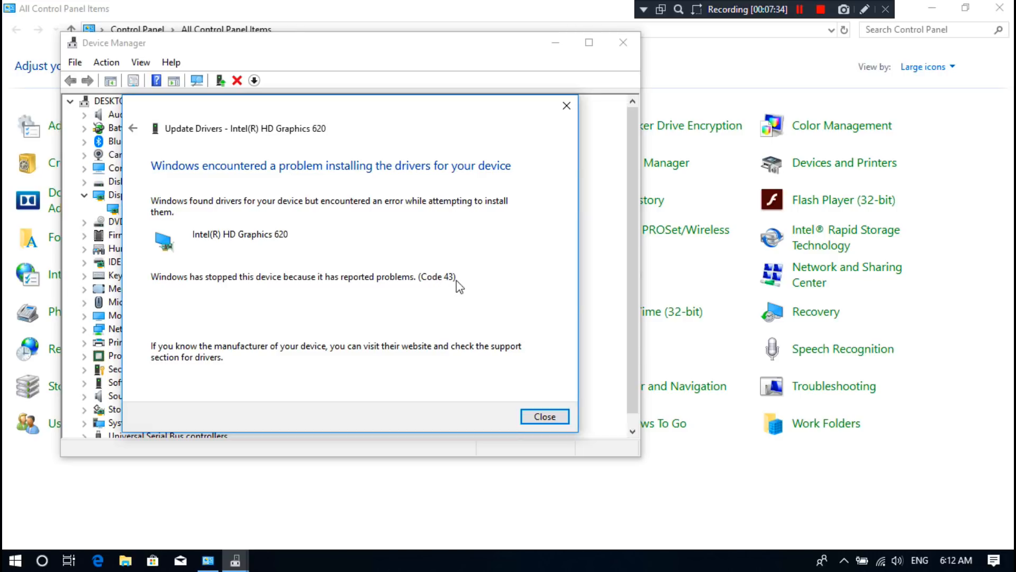
mouse_move(478, 295)
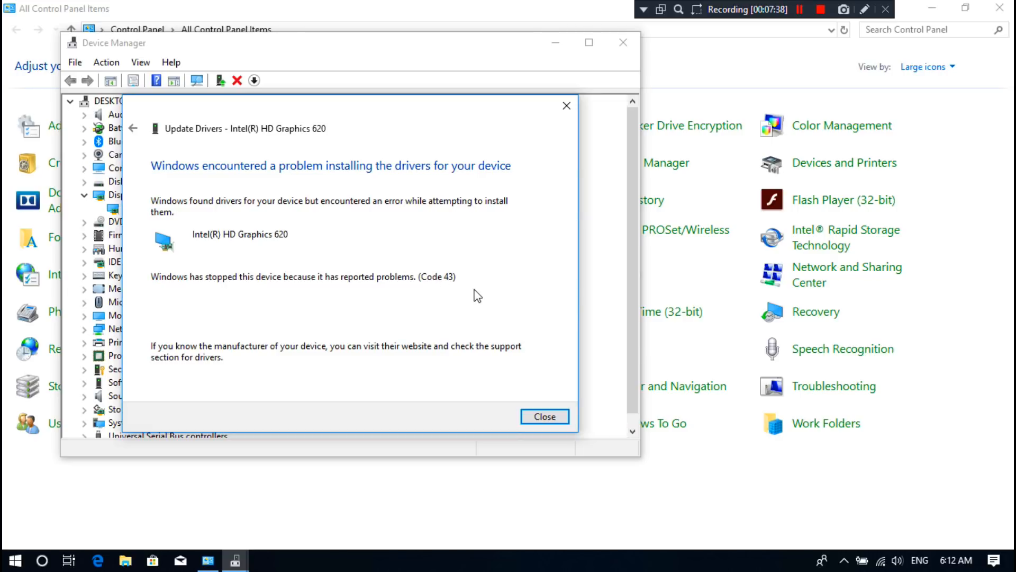
Step: Close the failed update report and Control Panel, then launch Firefox
click(544, 415)
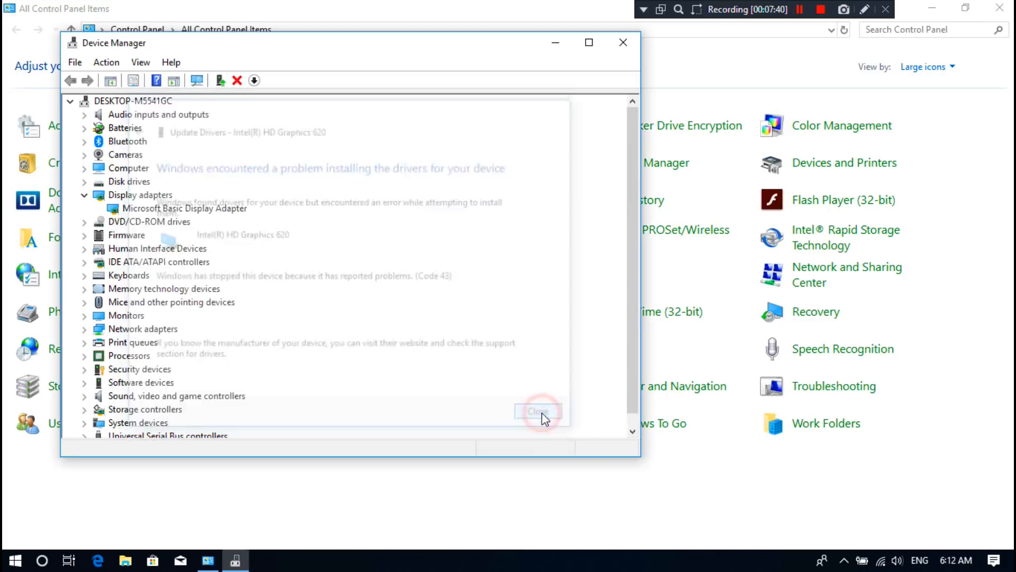
click(539, 411)
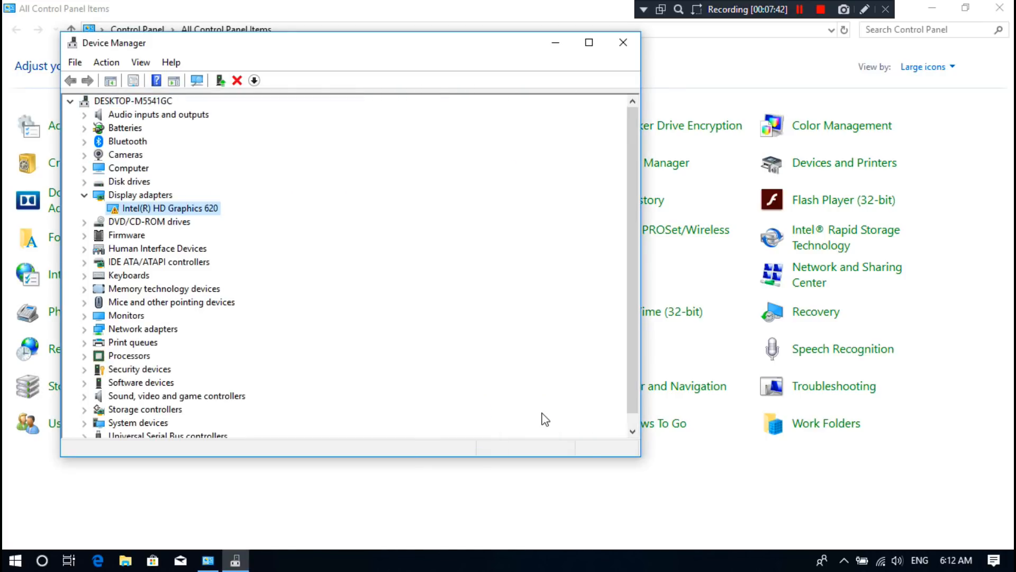
mouse_move(573, 155)
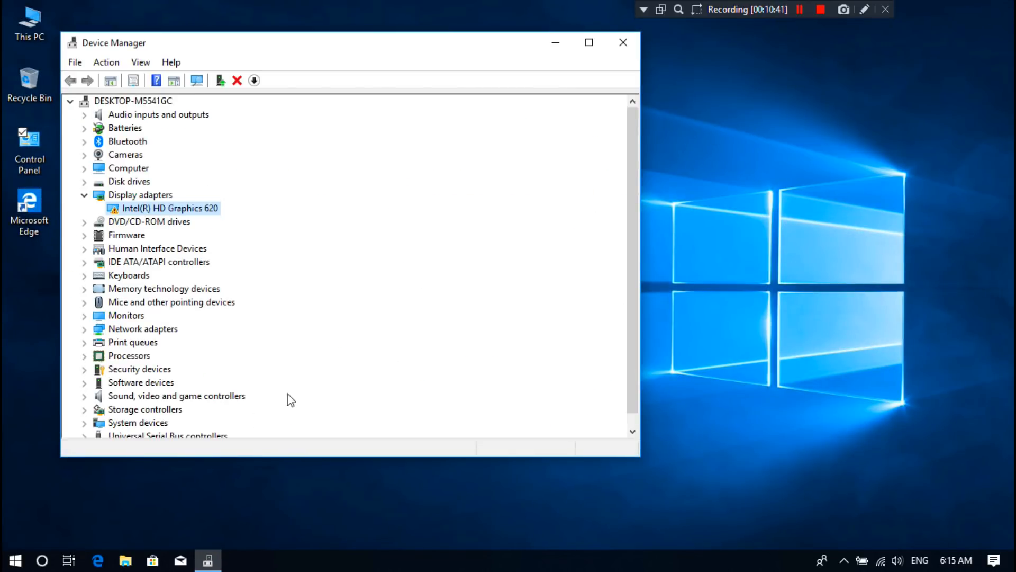
click(13, 559)
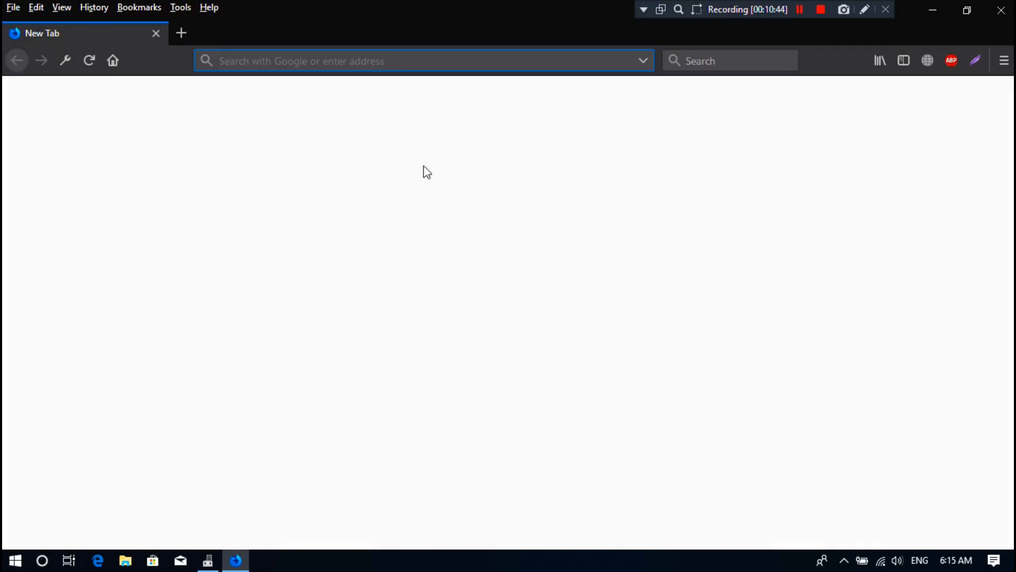
Step: Navigate Intel's site support menu to the Drivers & Software download center
text(www.intel.in/content/www/in/en/homepage.html)
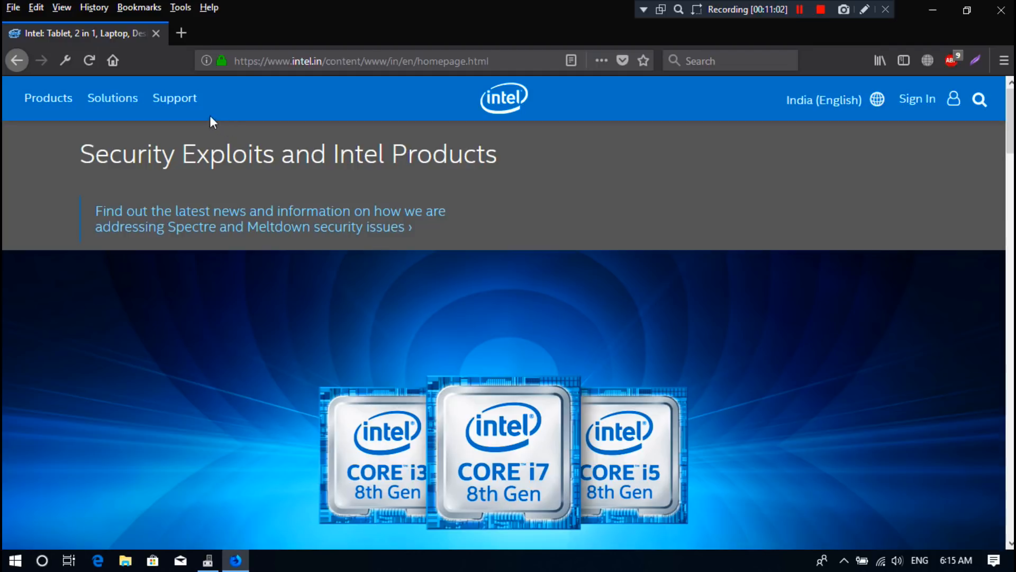
click(174, 97)
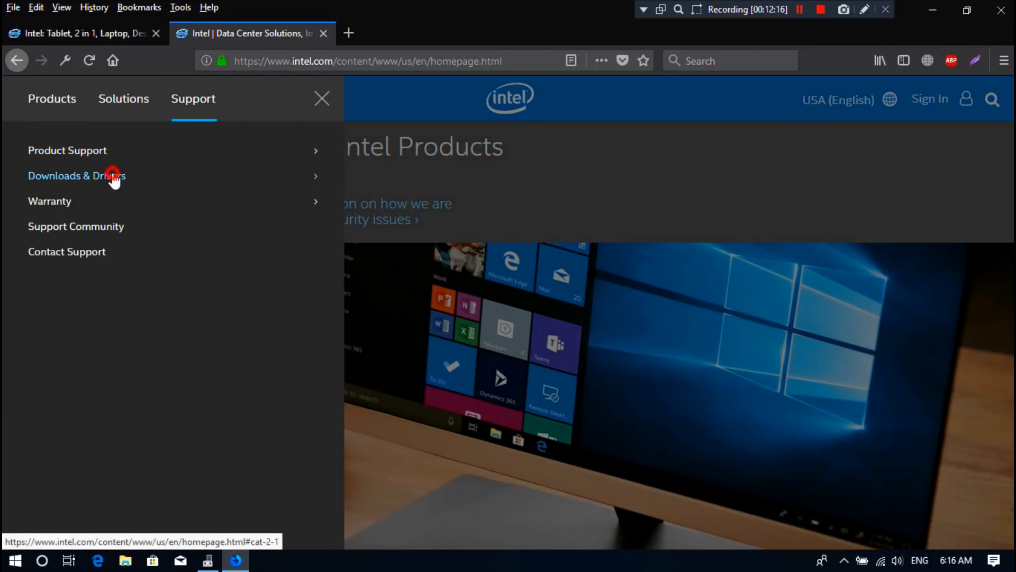
click(76, 175)
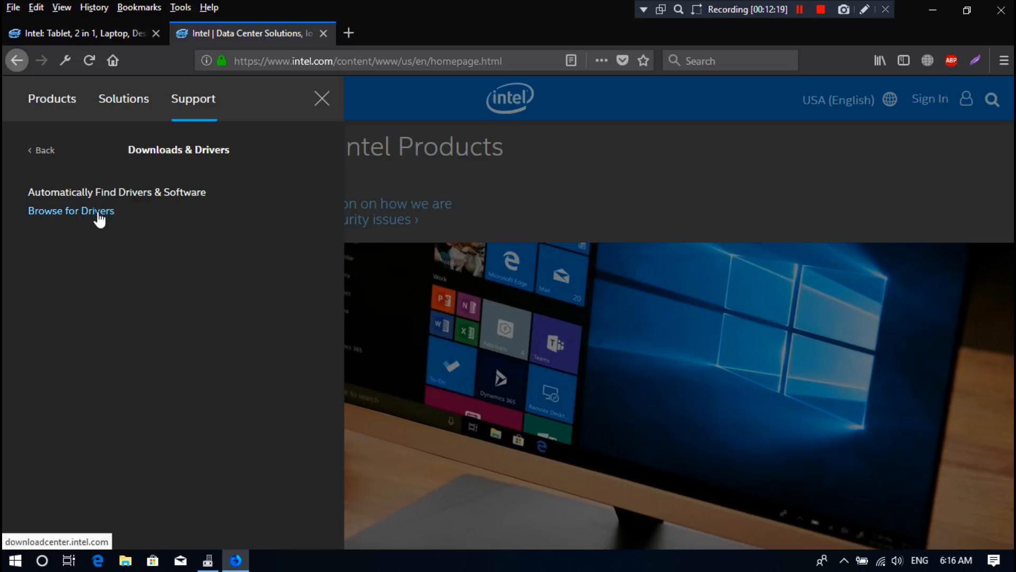
click(71, 209)
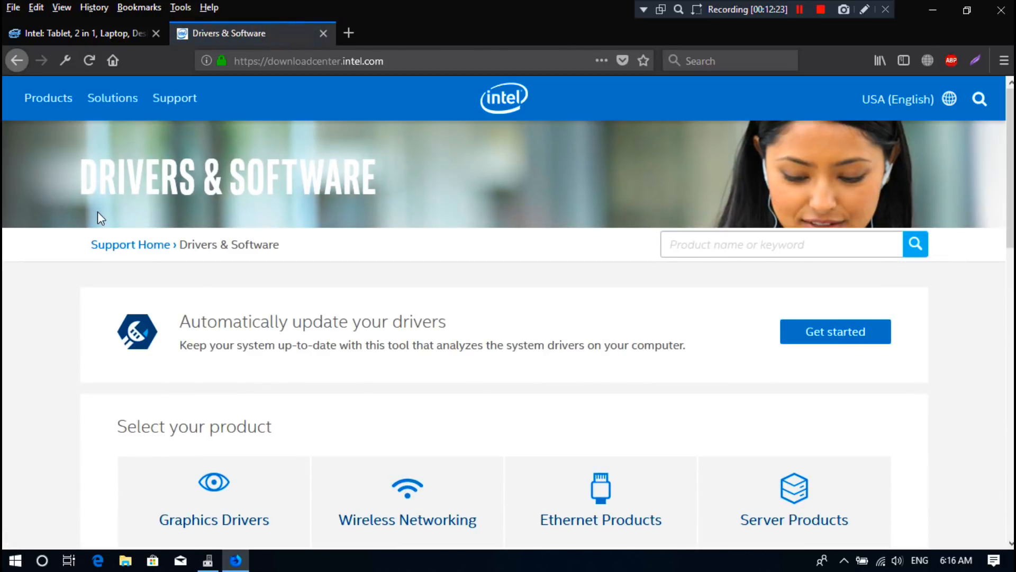
Step: Browse Graphics Drivers to 7th Generation and choose Intel HD Graphics 620
scroll(down, 3)
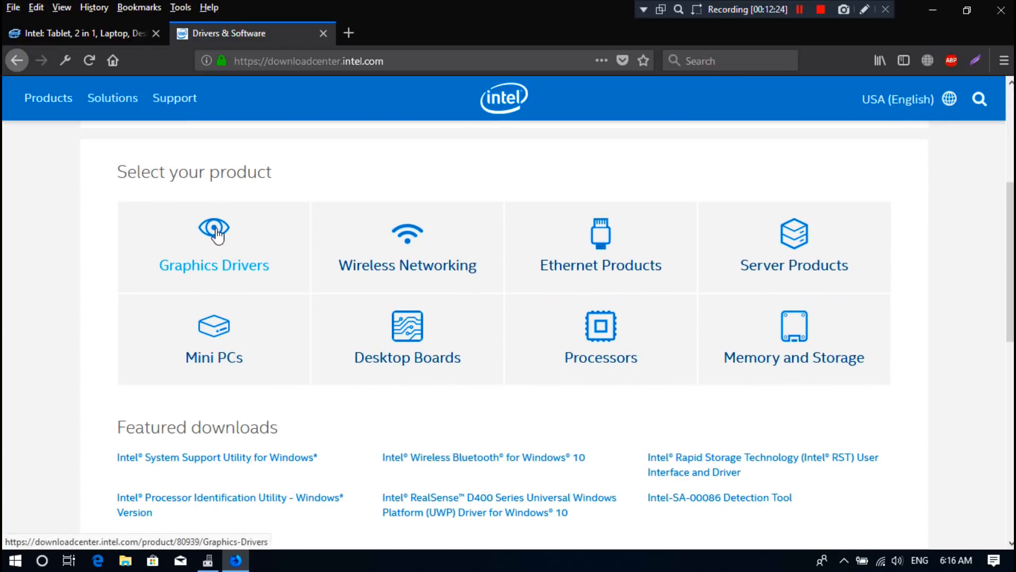
click(212, 246)
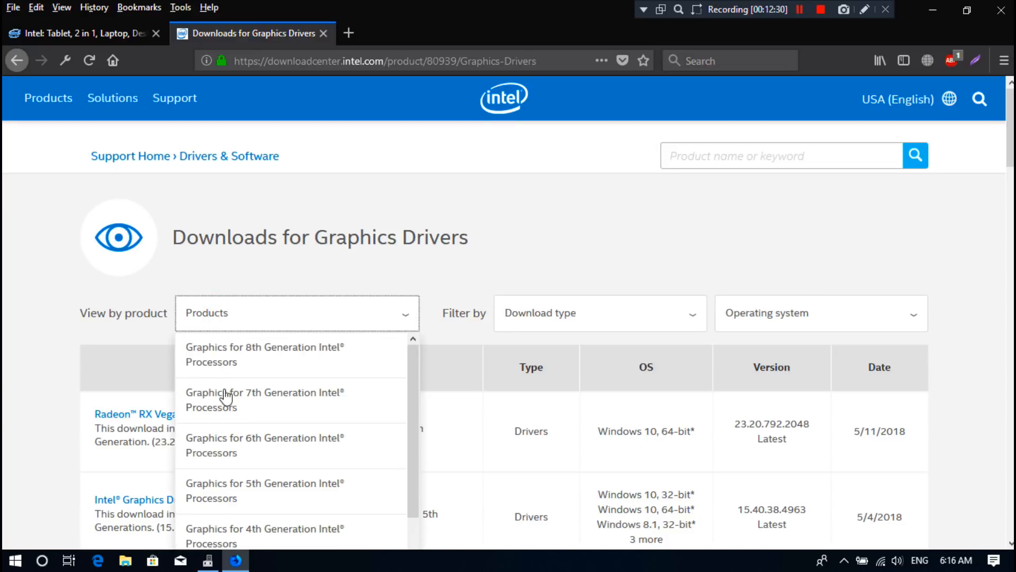
click(263, 399)
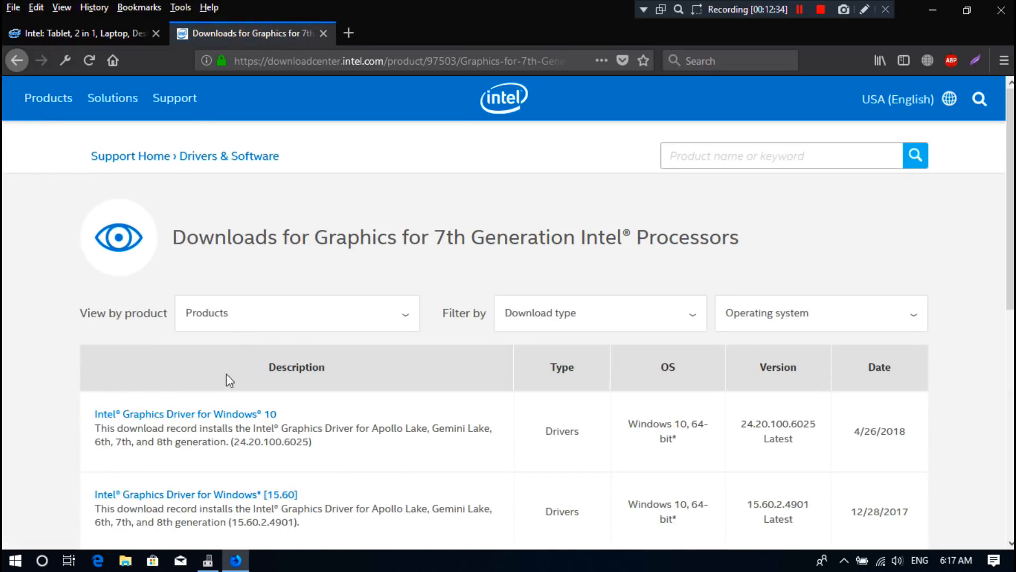
click(297, 312)
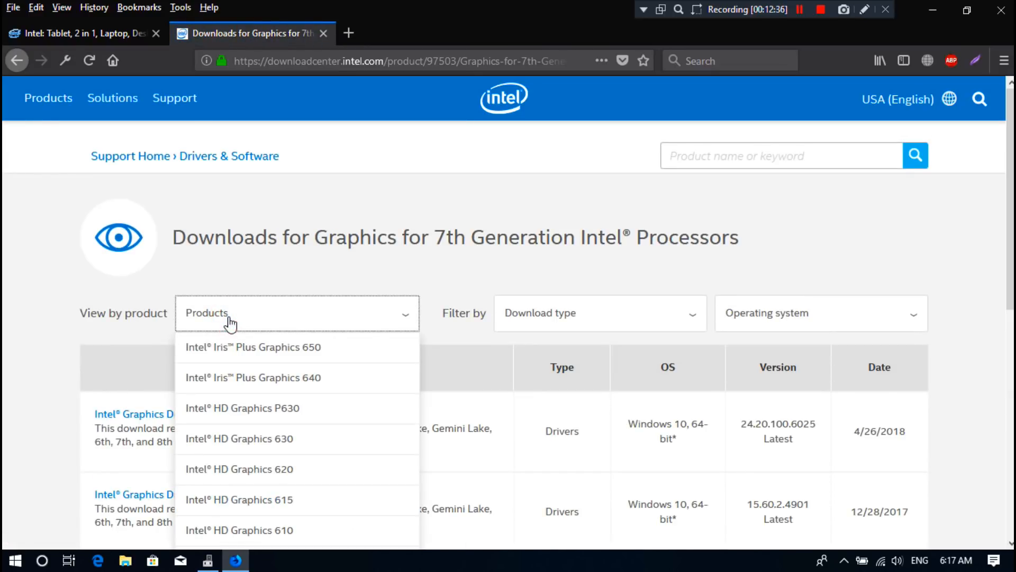
mouse_move(239, 469)
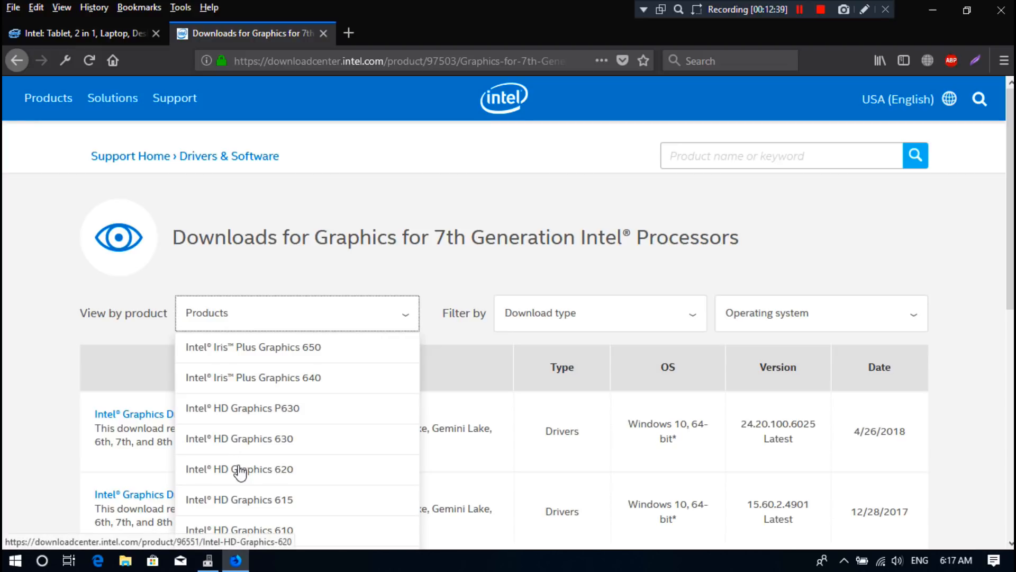
click(238, 469)
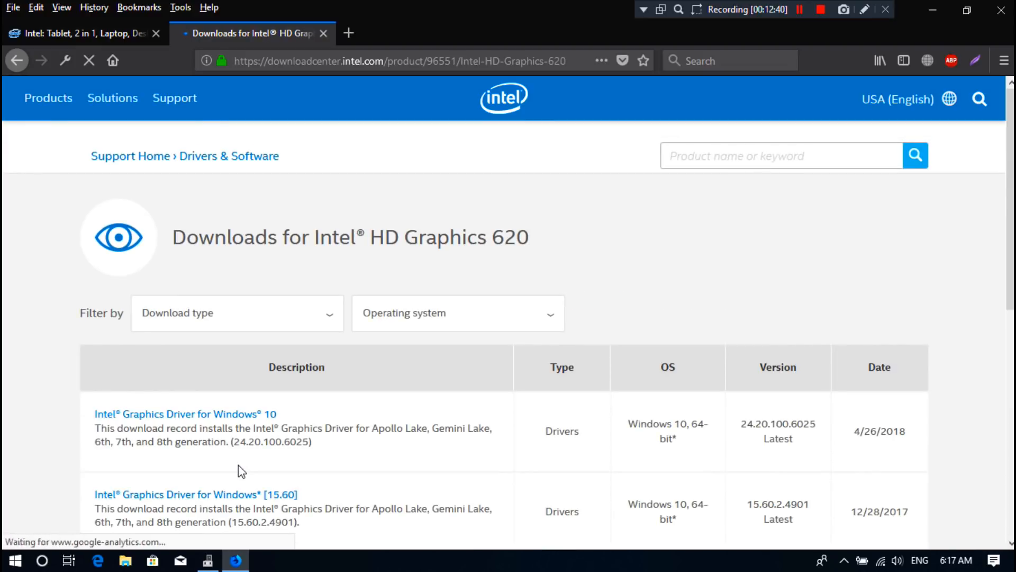
Step: Filter to Drivers for Windows 10 64-bit and select the Intel Graphics Driver for Windows 10 release
click(236, 312)
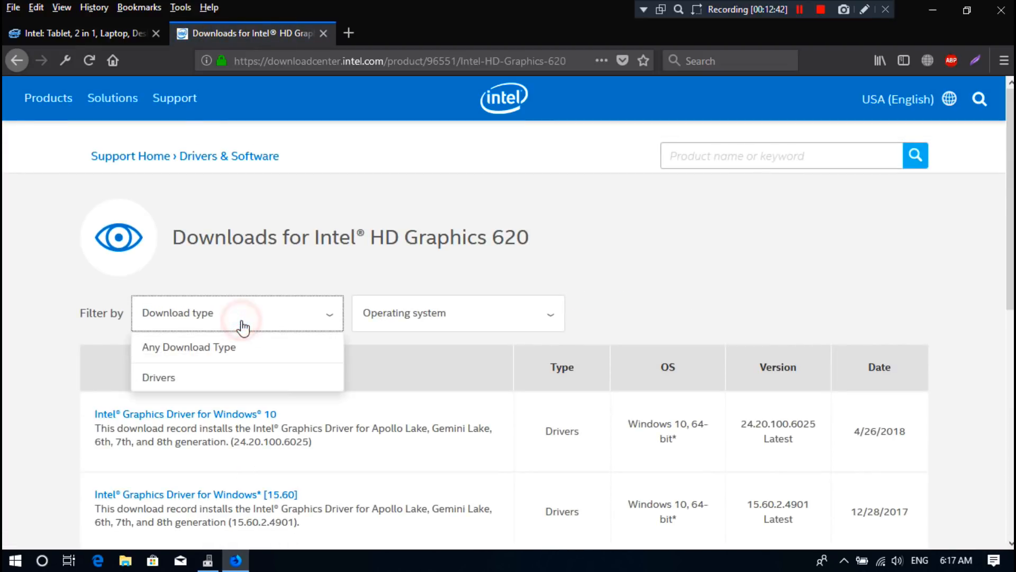
click(158, 377)
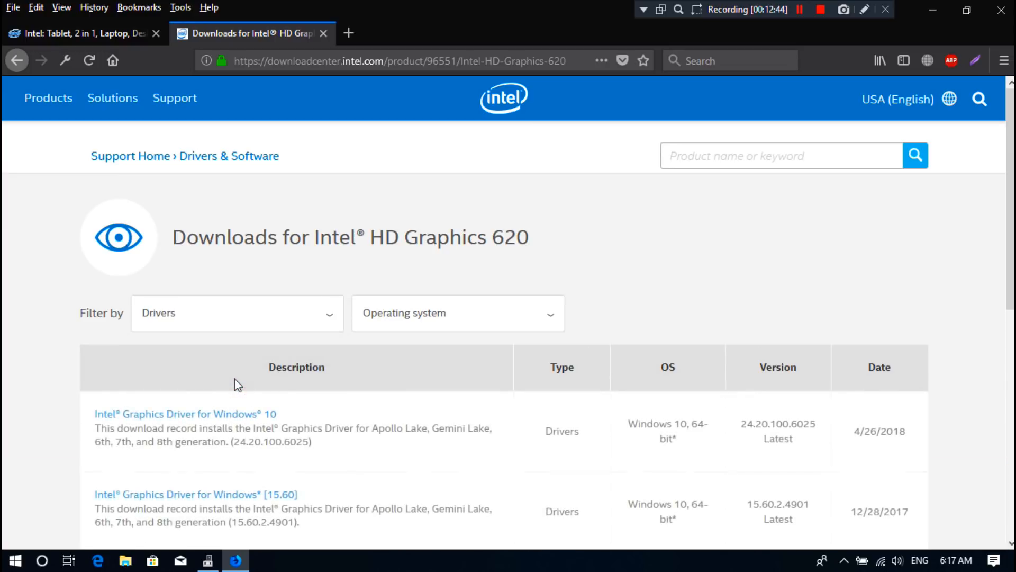
click(457, 313)
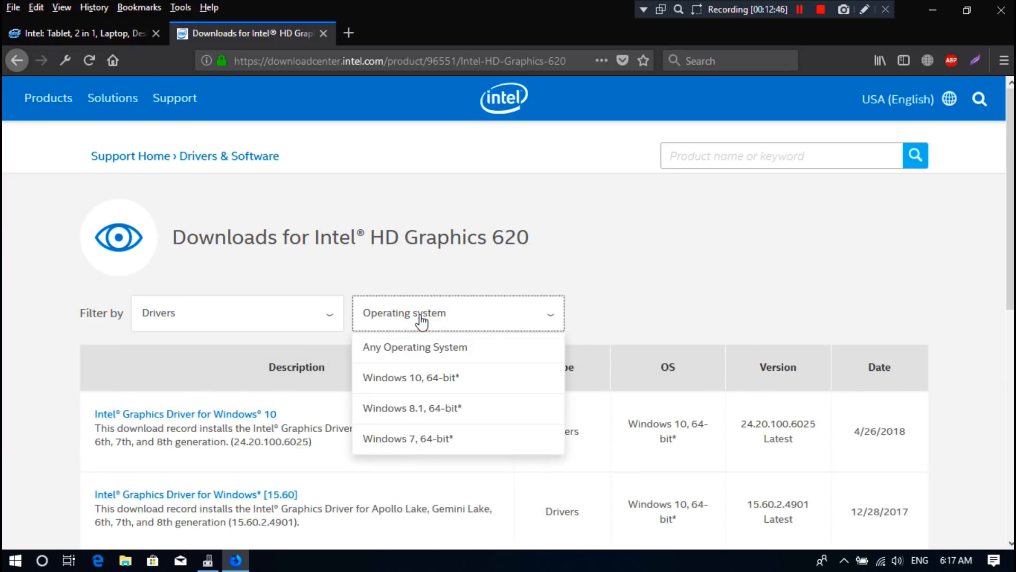
click(410, 377)
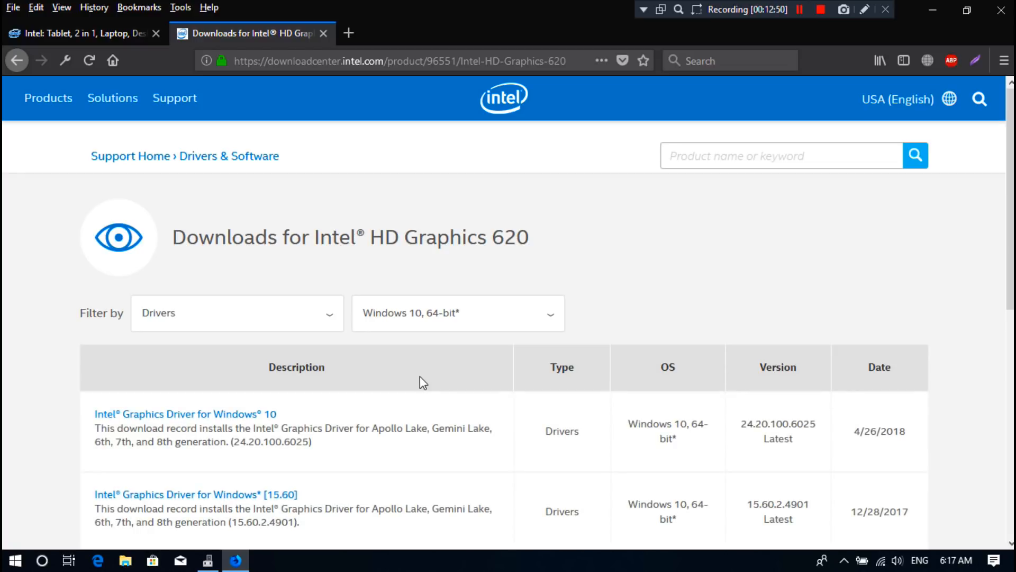
scroll(down, 3)
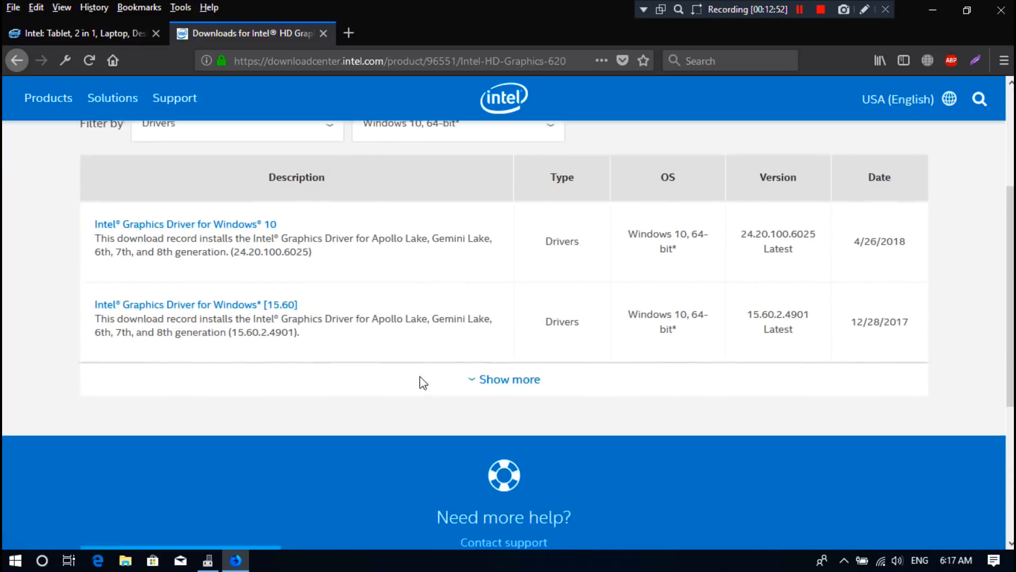
scroll(up, 3)
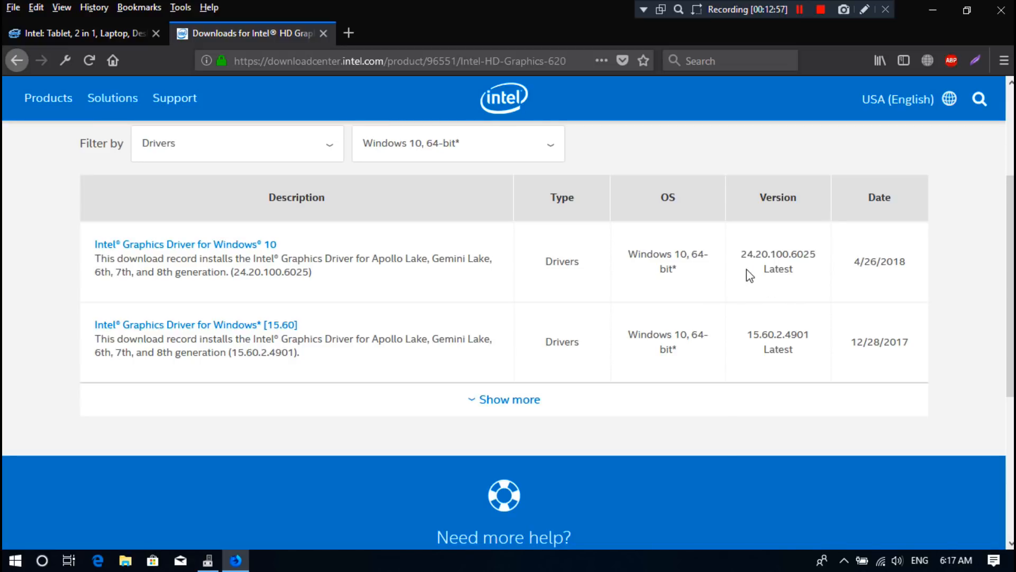
mouse_move(772, 277)
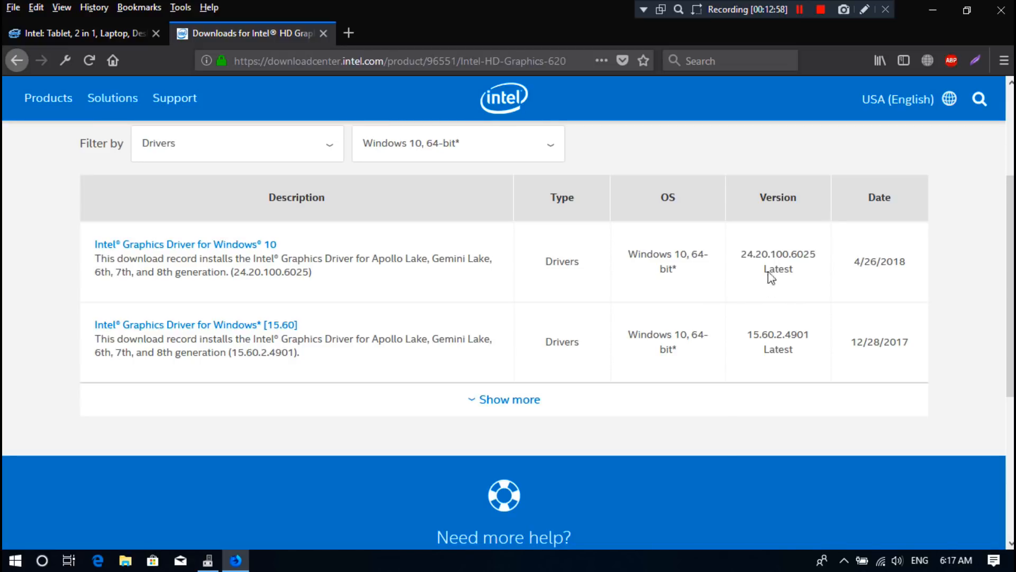
click(184, 244)
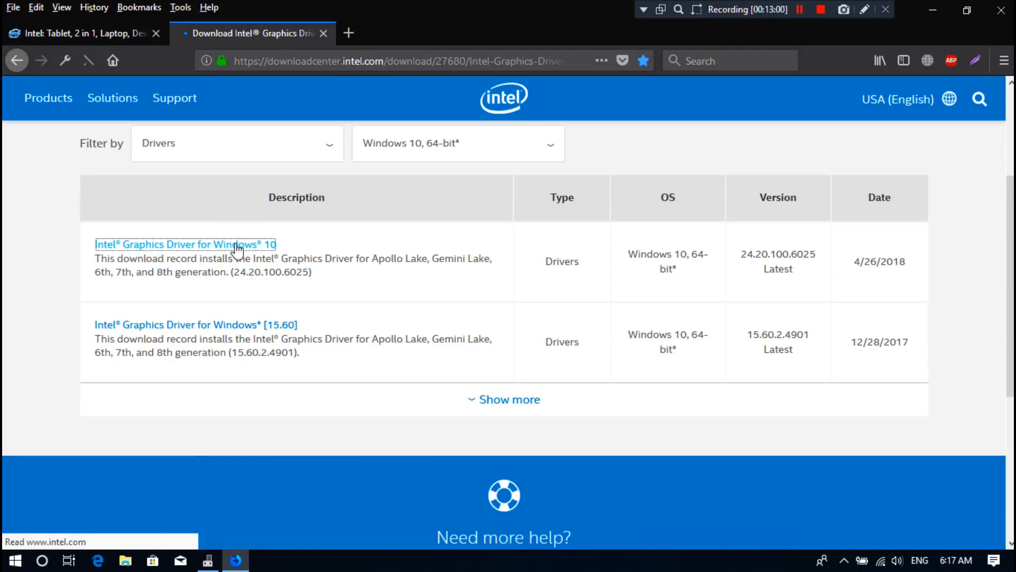
Step: Download win64_24.20.100.6025.zip and save it to the Desktop
click(184, 244)
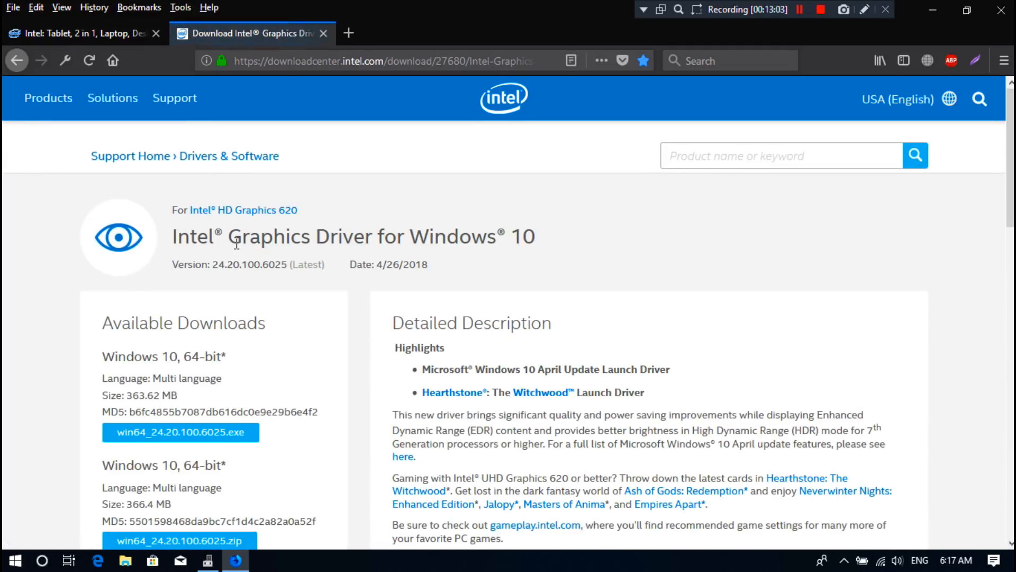
scroll(down, 3)
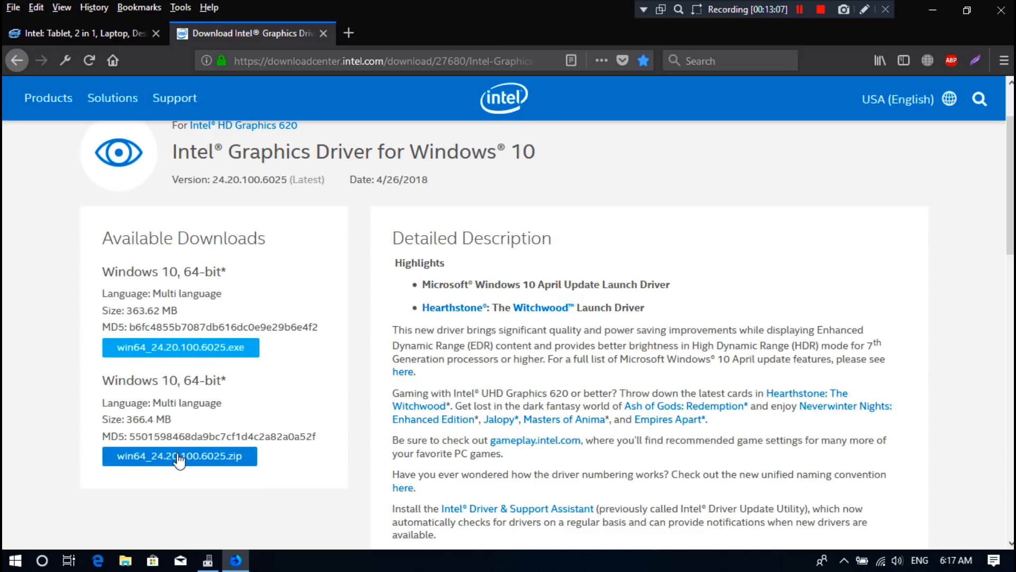
mouse_move(180, 456)
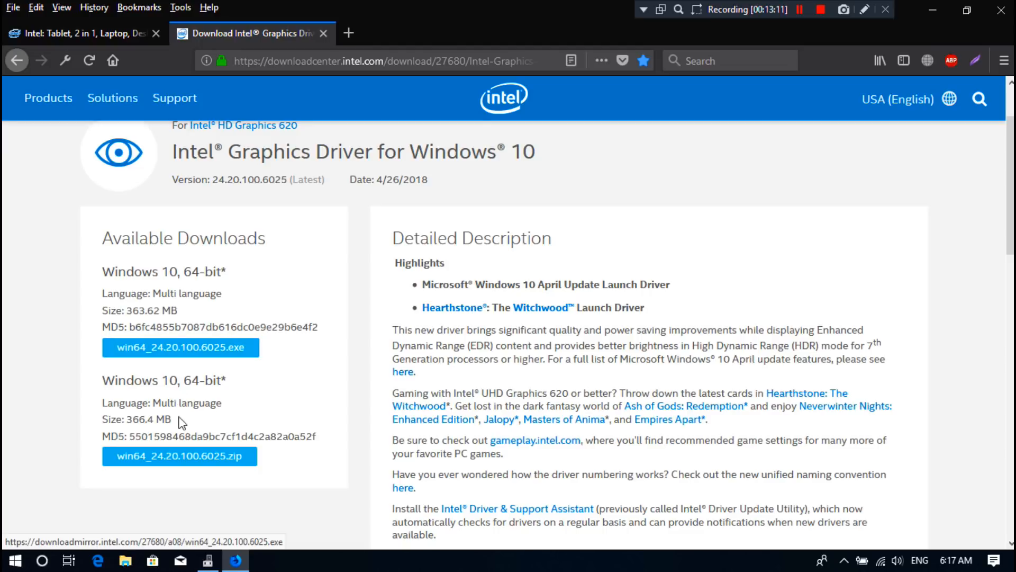
click(180, 455)
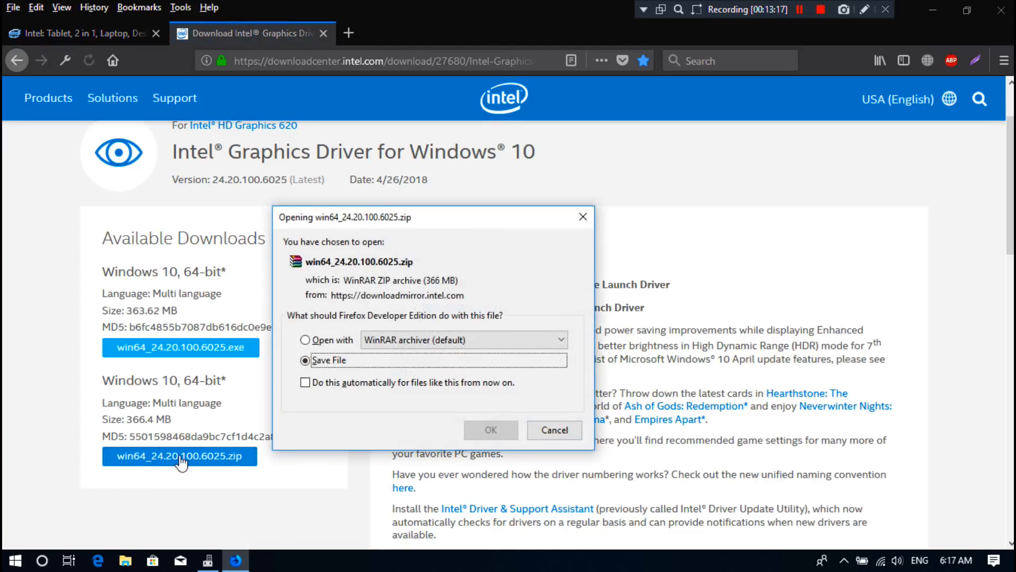
click(490, 430)
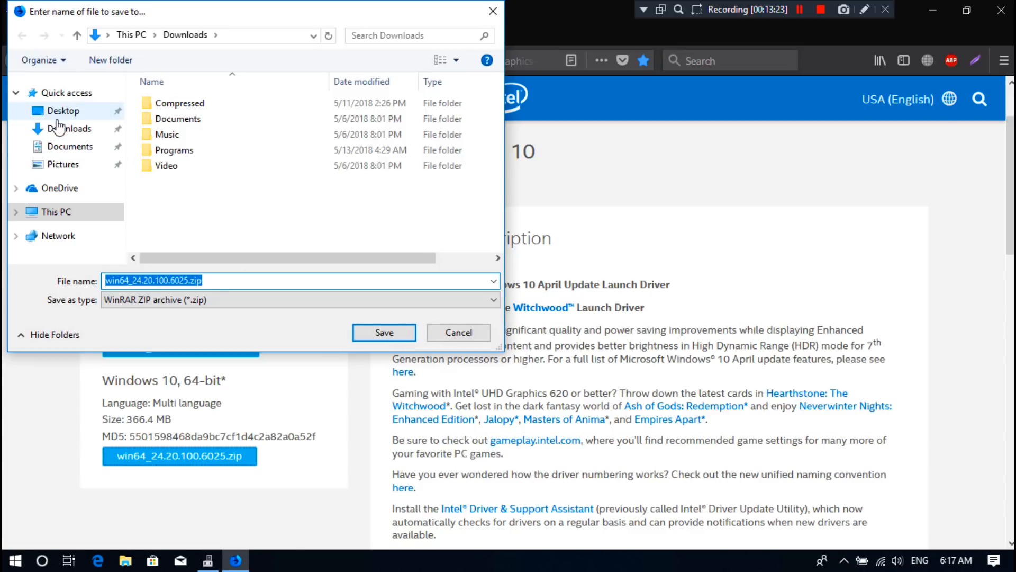
click(62, 110)
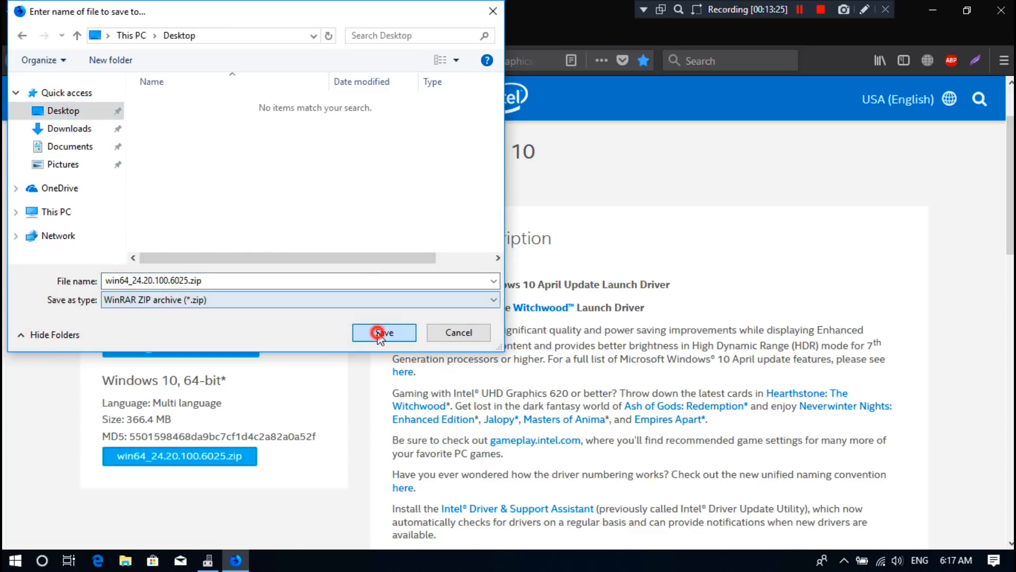
click(383, 331)
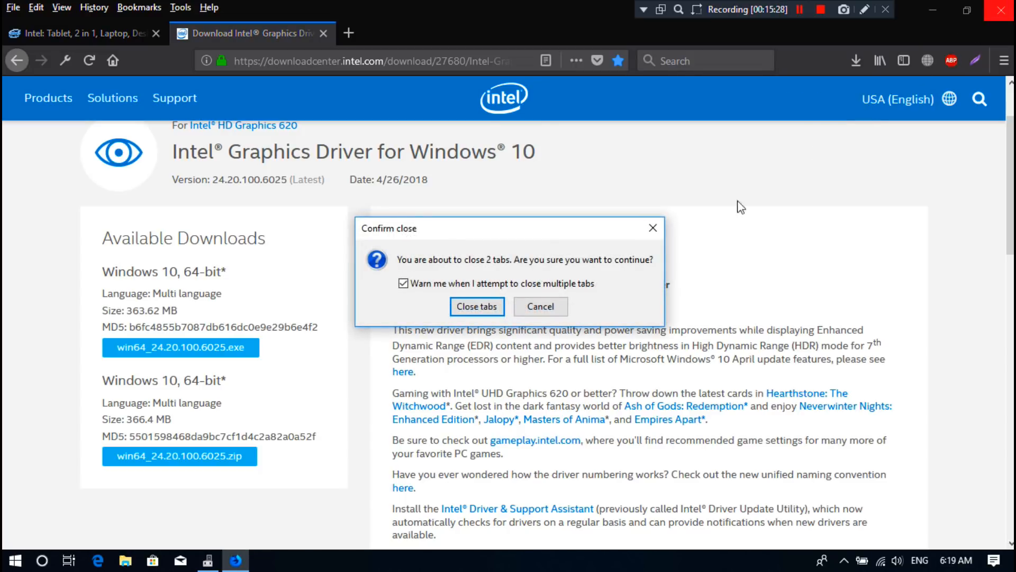
Step: Close Firefox and Device Manager, then extract the driver zip on the desktop with WinRAR
click(477, 306)
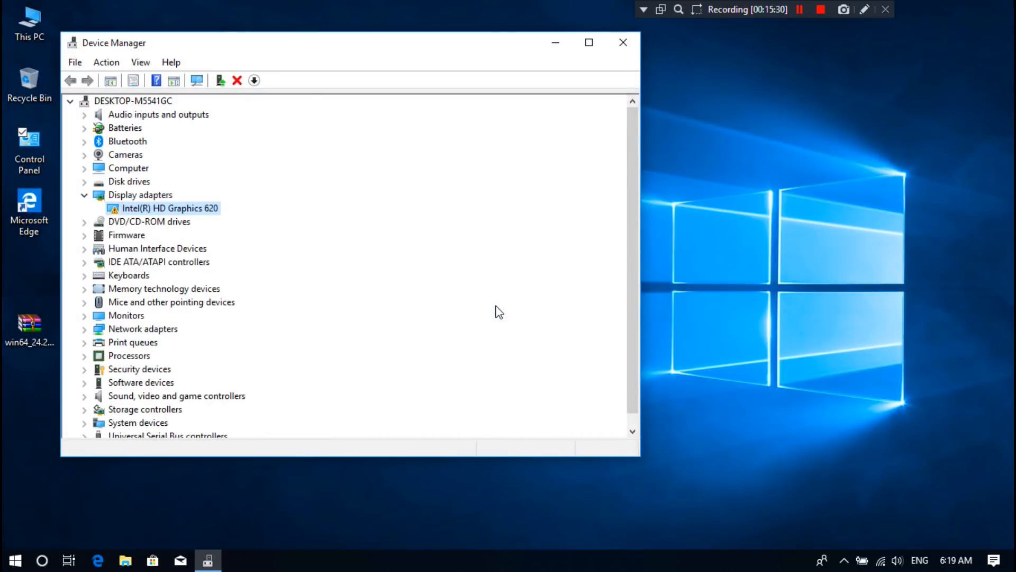
click(621, 42)
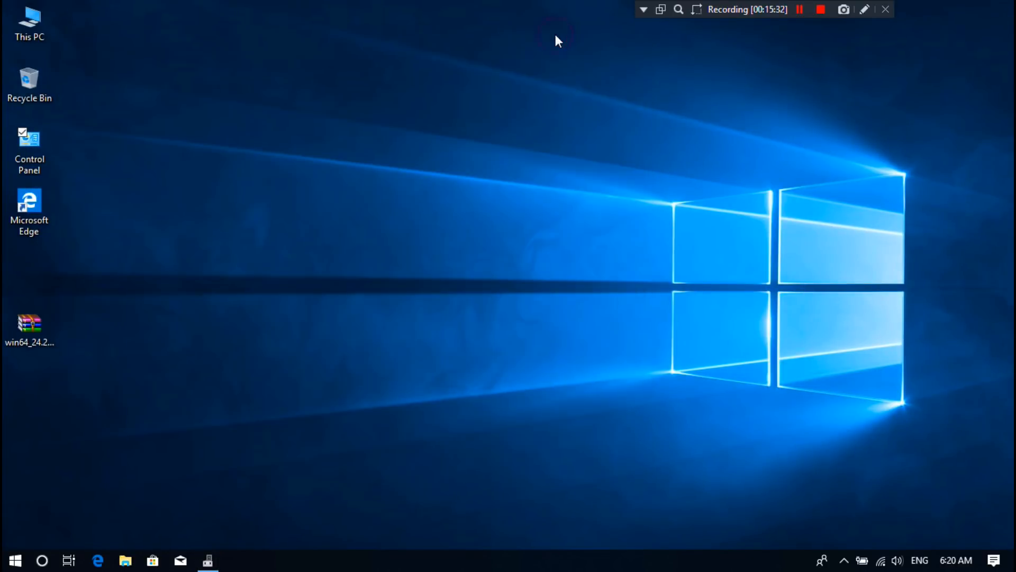
click(29, 327)
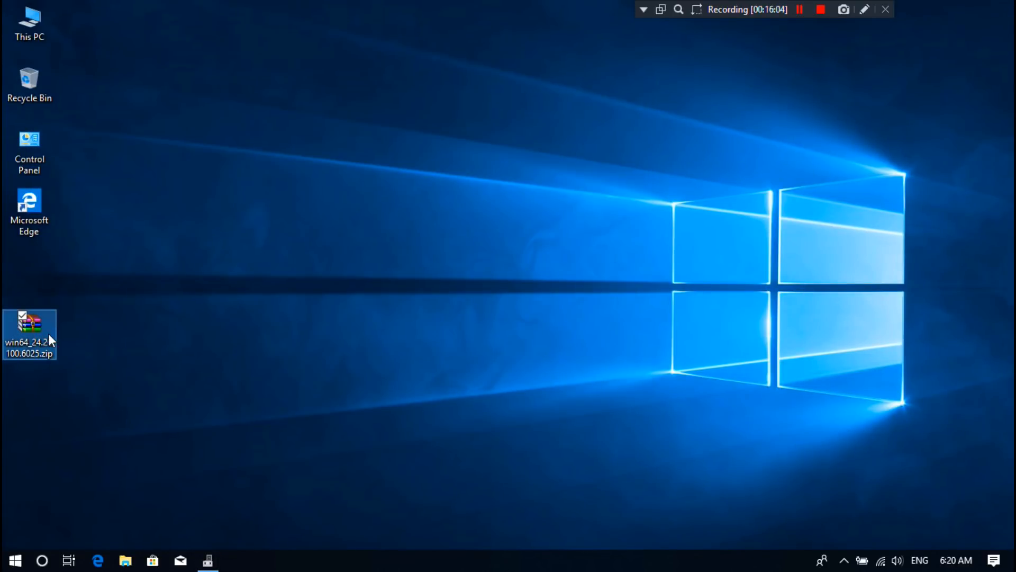
drag(30, 334, 498, 278)
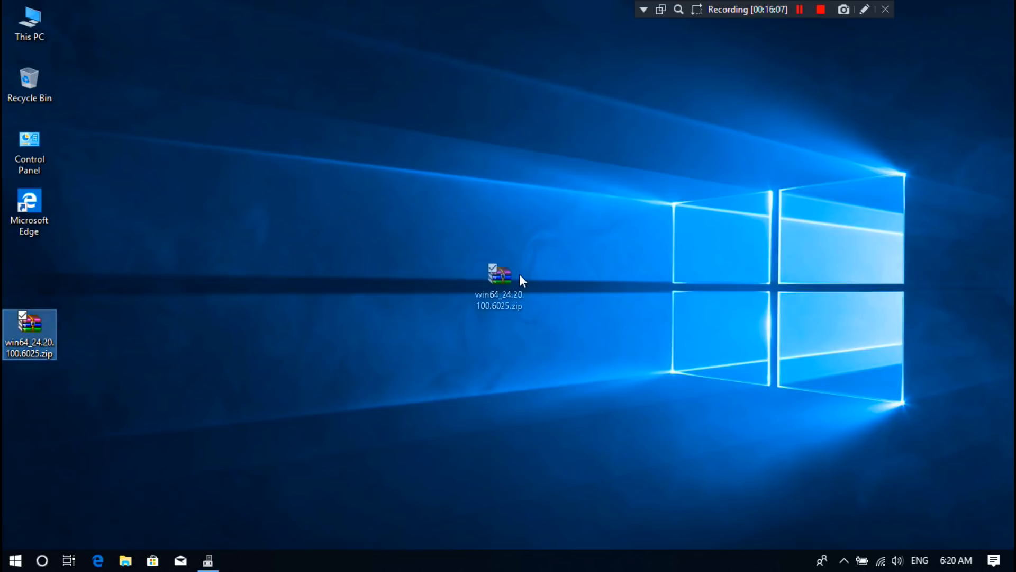
double_click(498, 276)
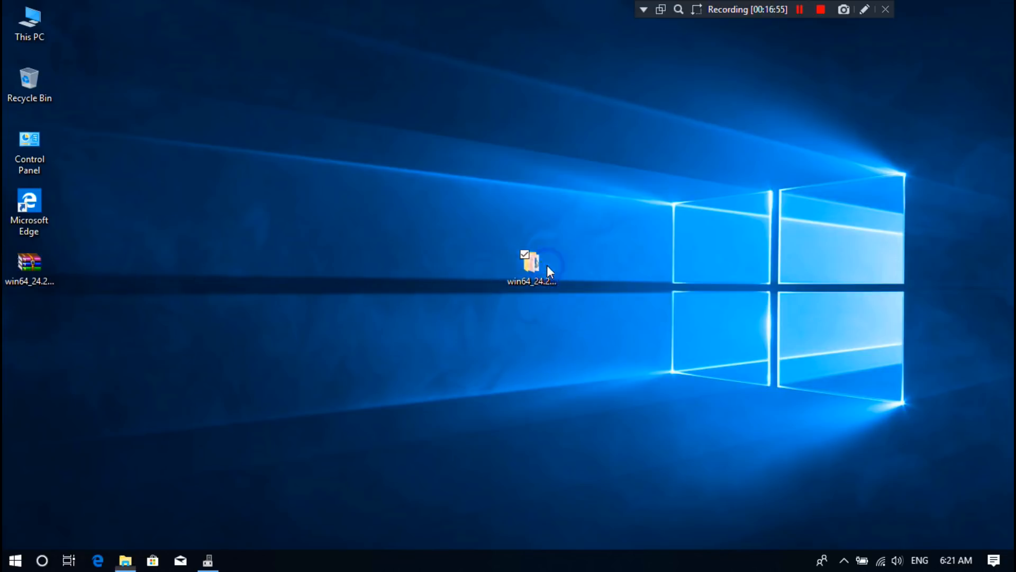
Step: Run igxpin.exe from the extracted folder and dismiss the 'driver not validated' error with No
double_click(531, 259)
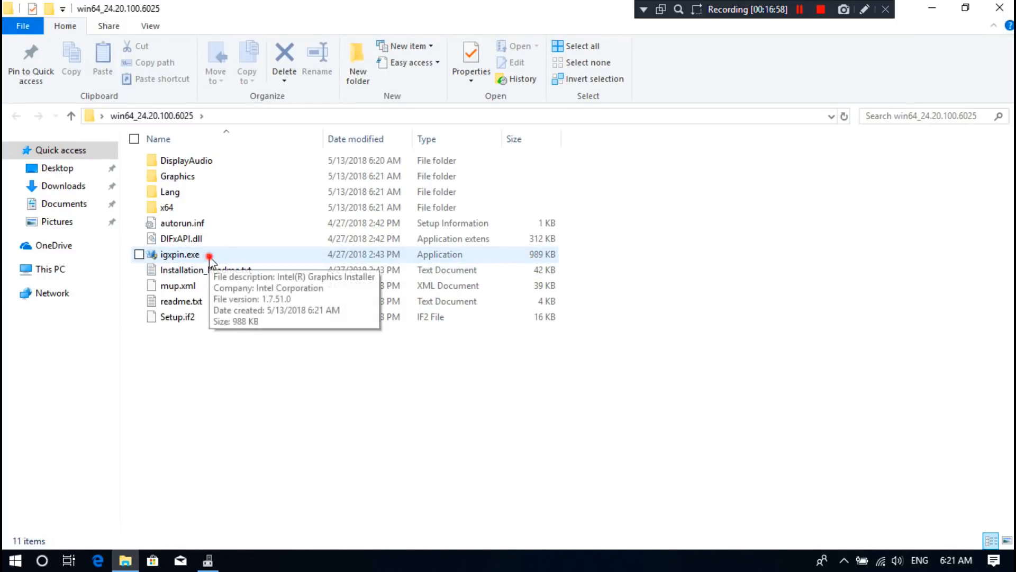
double_click(180, 254)
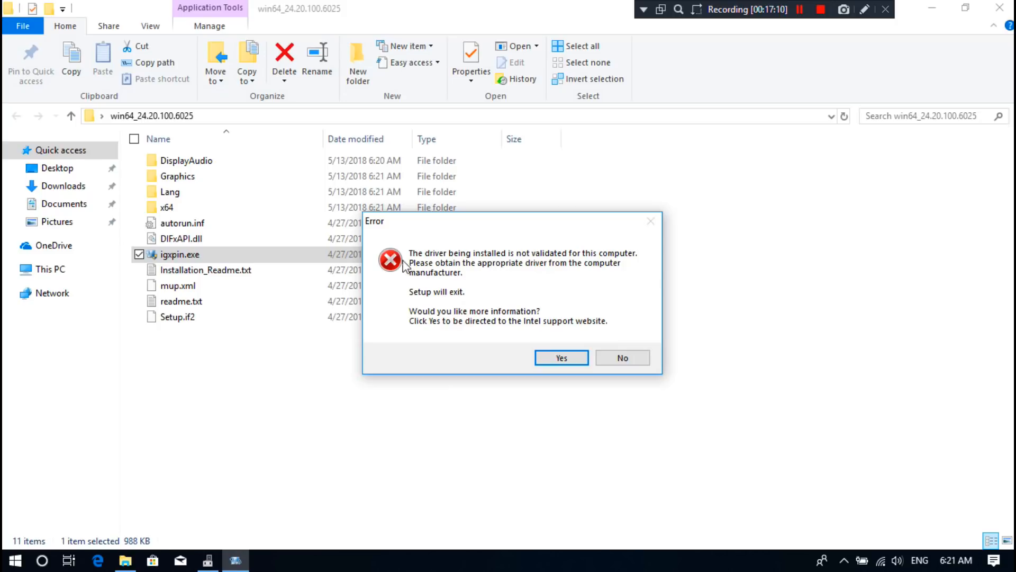
mouse_move(394, 314)
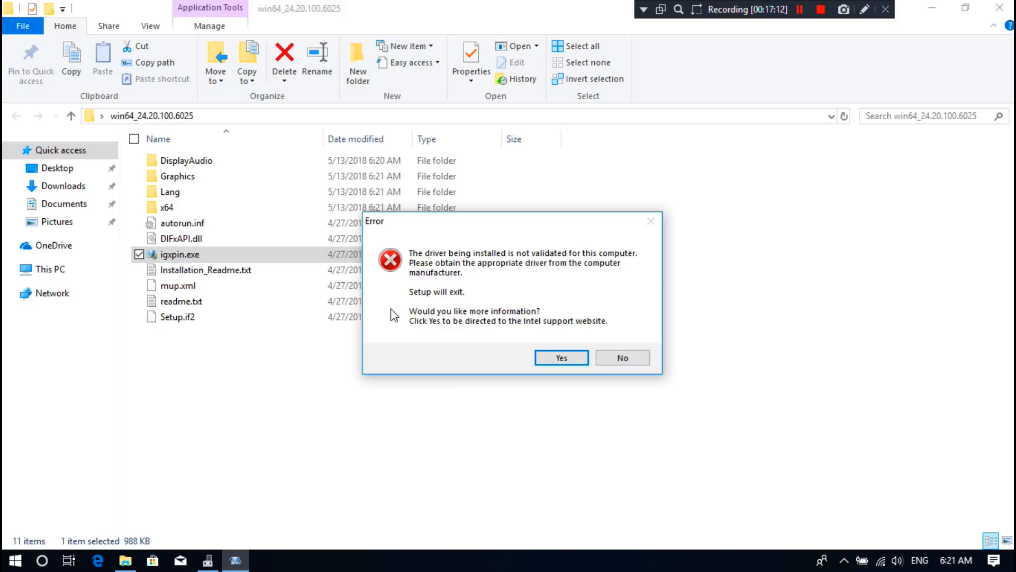
mouse_move(591, 320)
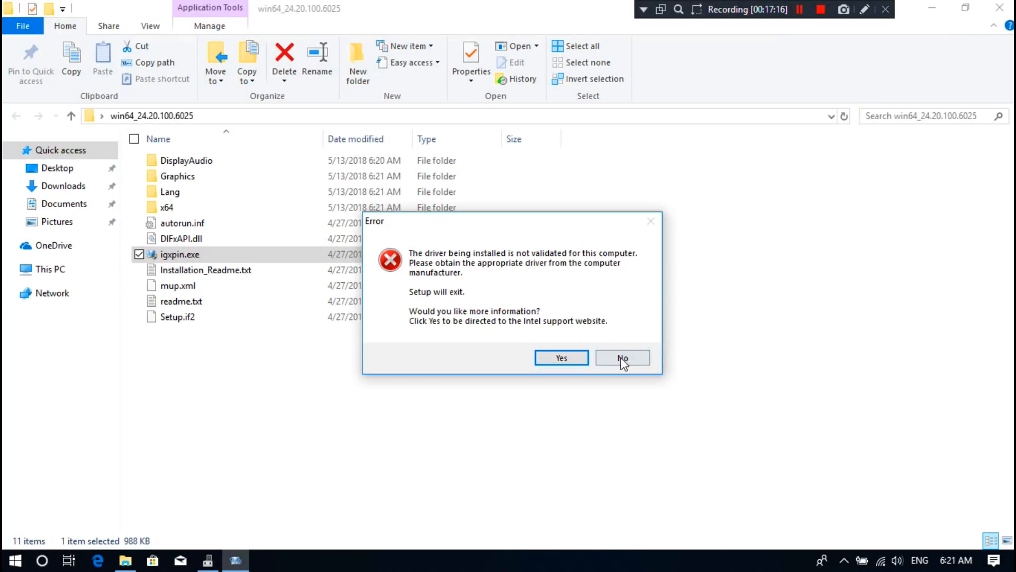
click(621, 358)
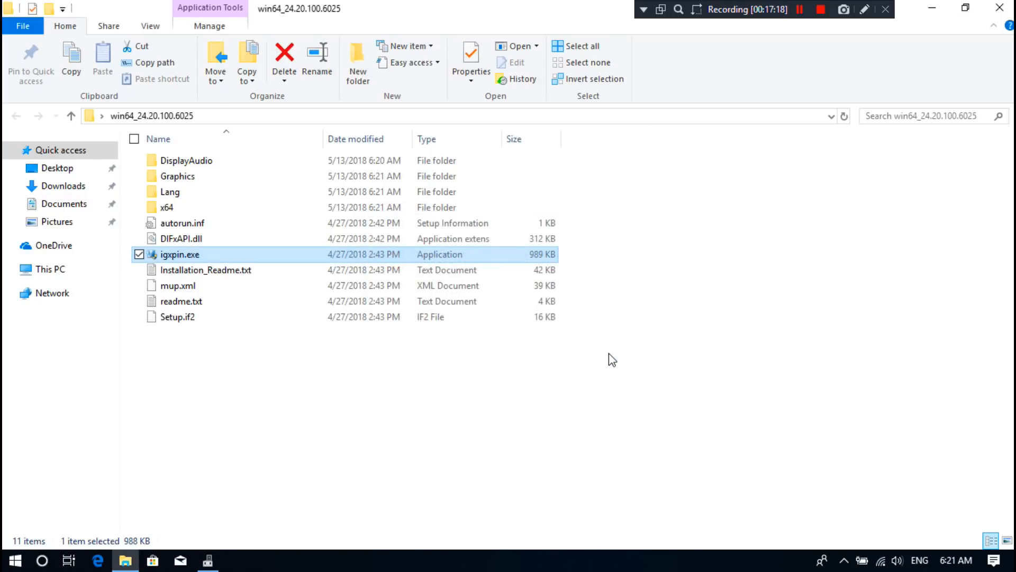
mouse_move(217, 207)
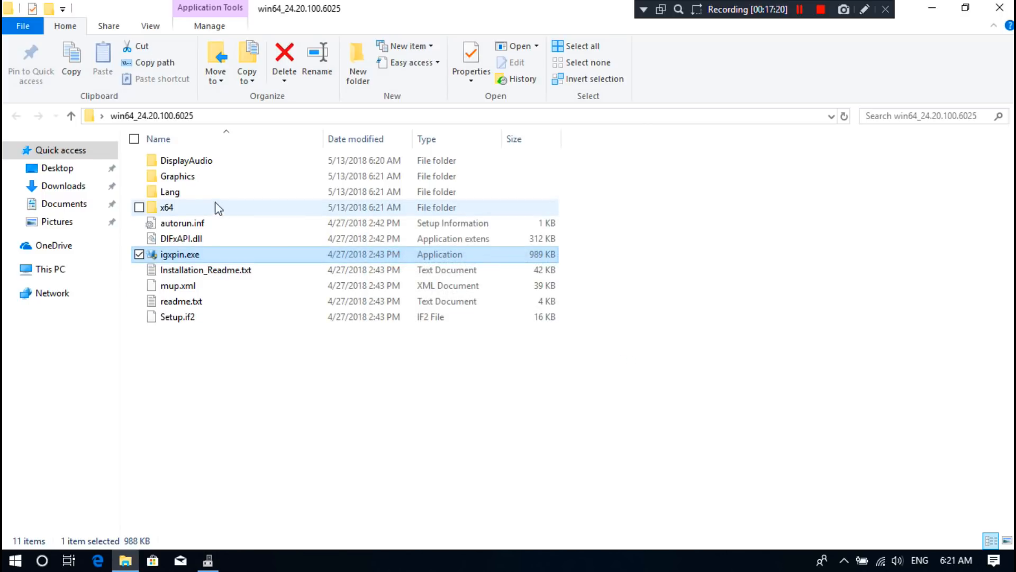
Step: Copy the full path of the driver package's Graphics folder from the address bar
double_click(177, 175)
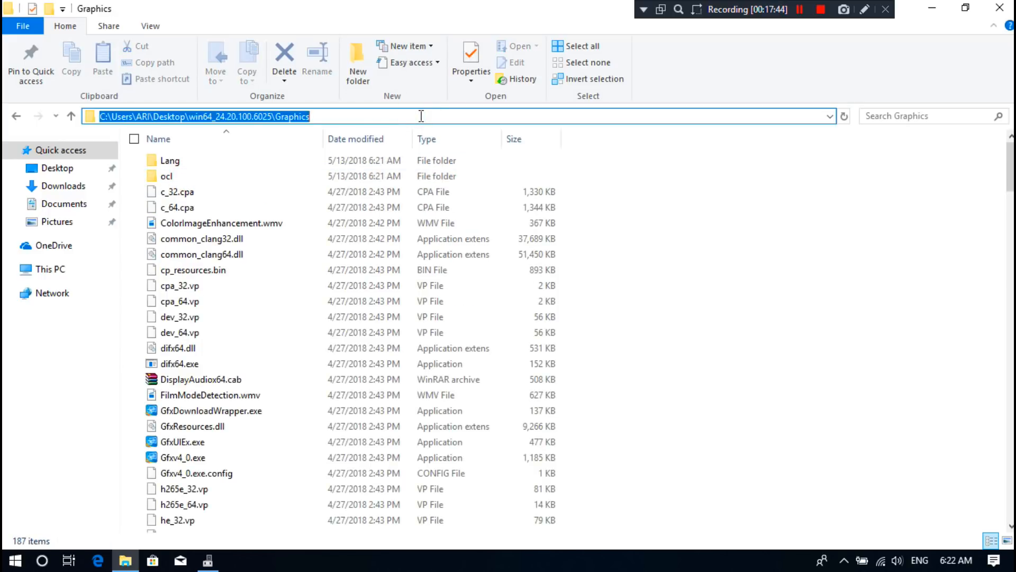
right_click(421, 117)
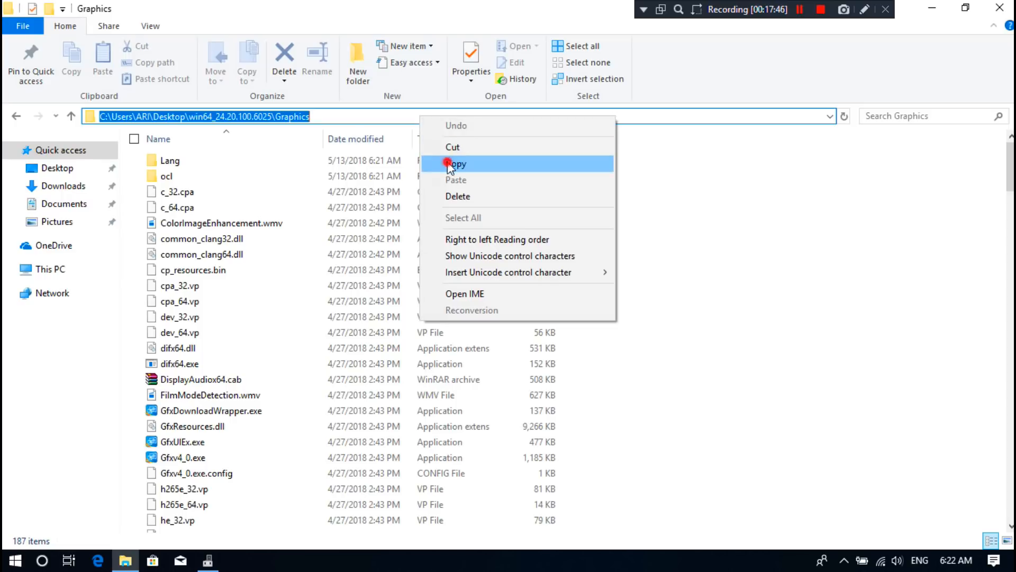
click(457, 163)
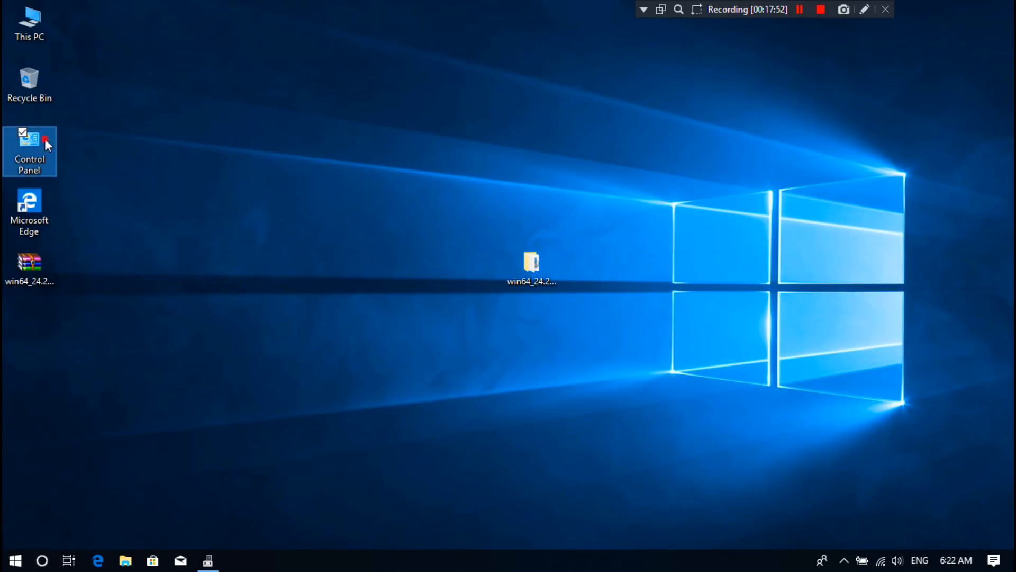
Step: From Control Panel's Device Manager, launch Update driver on the Intel(R) HD Graphics 620 adapter
double_click(30, 150)
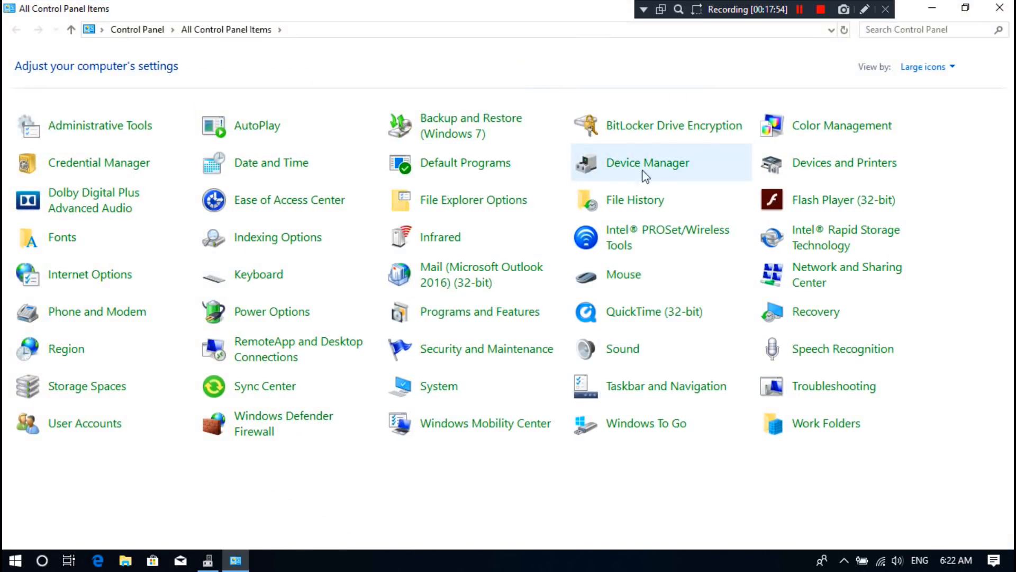
click(646, 163)
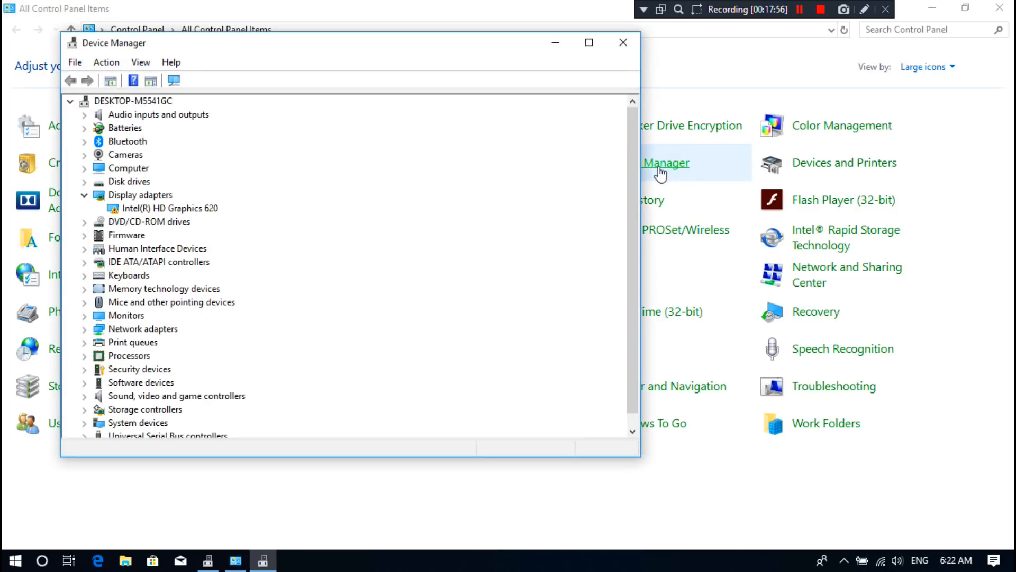
click(172, 209)
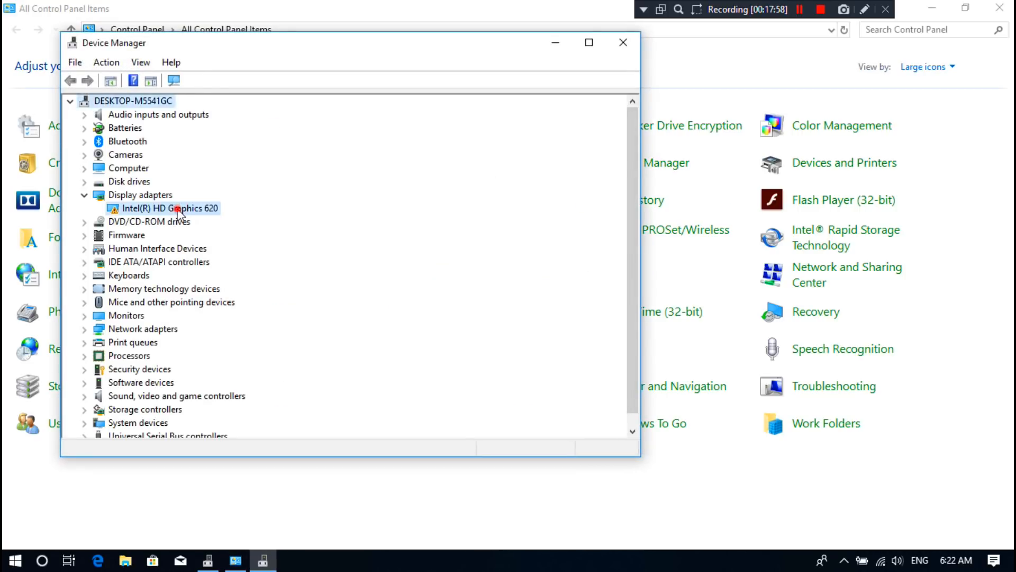
right_click(171, 209)
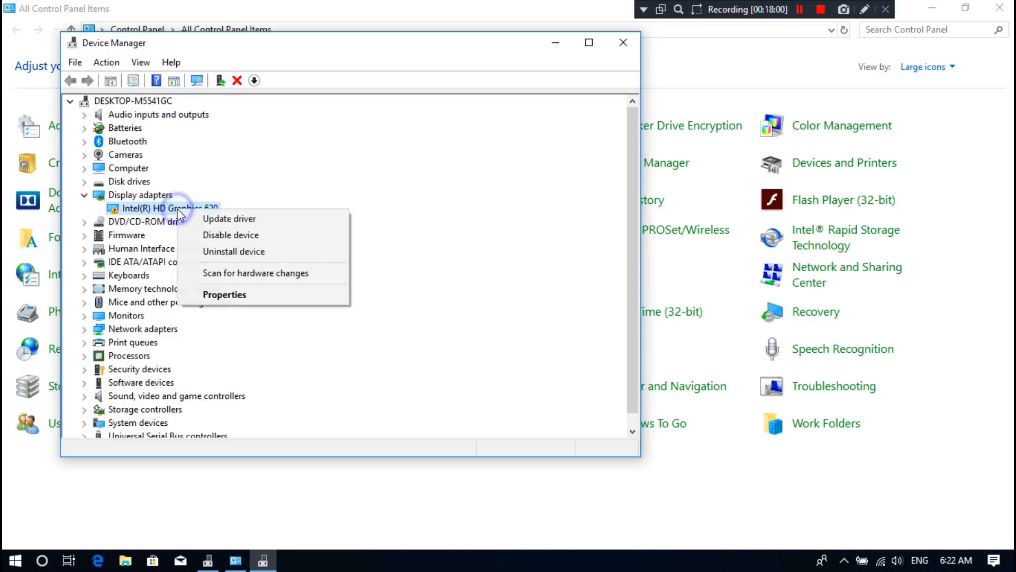
mouse_move(229, 218)
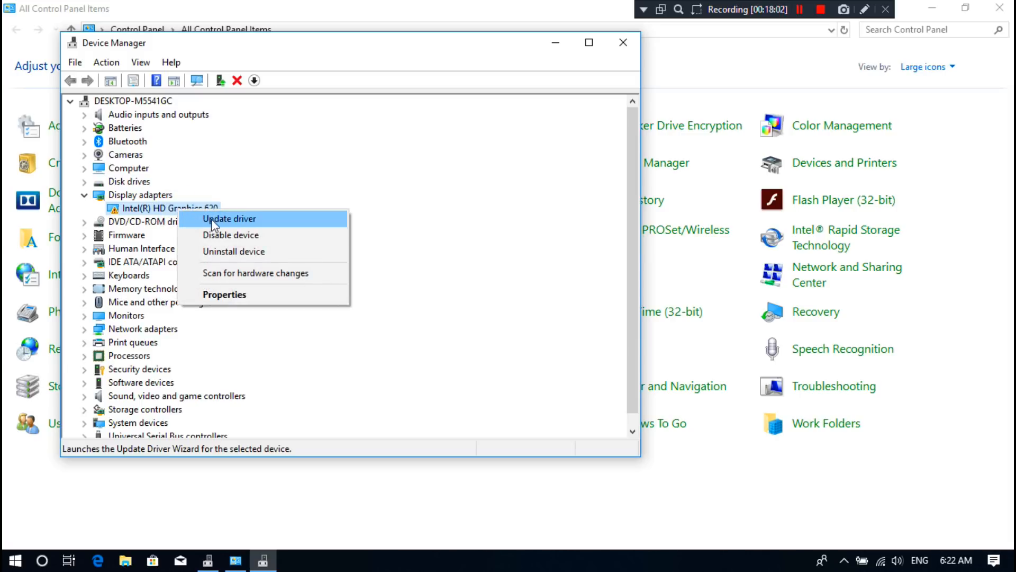
click(228, 218)
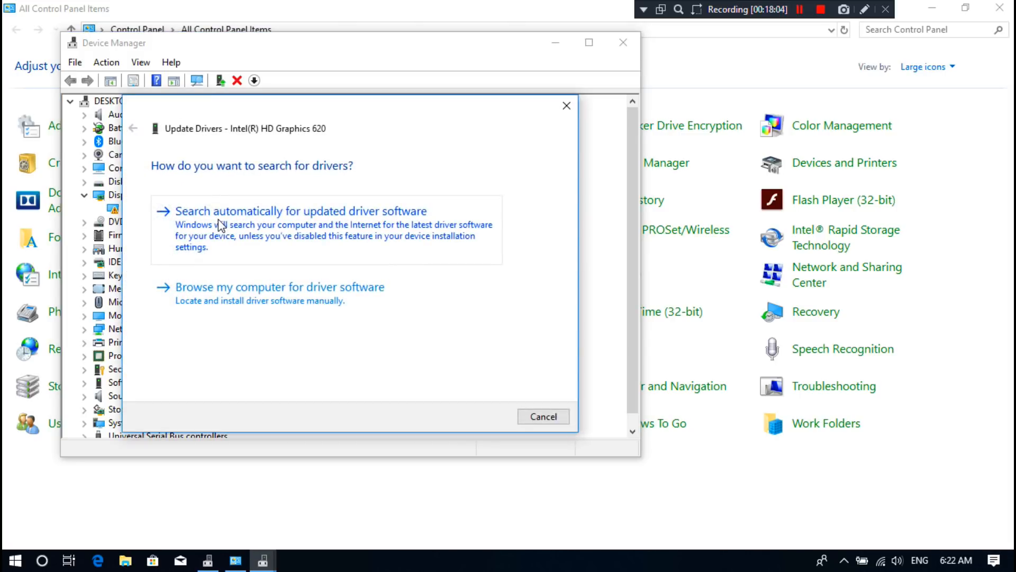
Step: Via Browse my computer, Let me pick and Have Disk, set the driver source to the pasted Graphics folder path
click(277, 286)
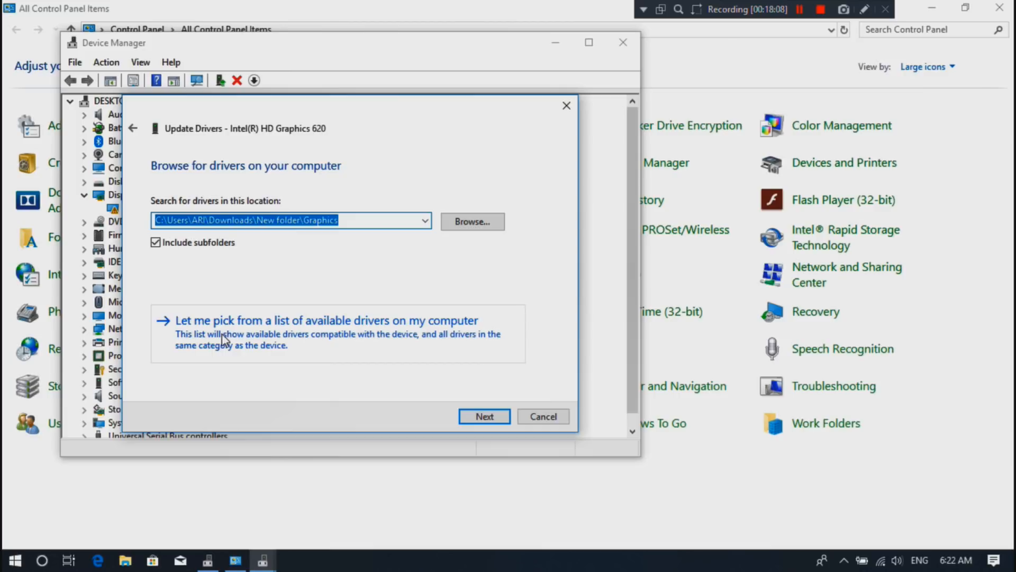
click(327, 319)
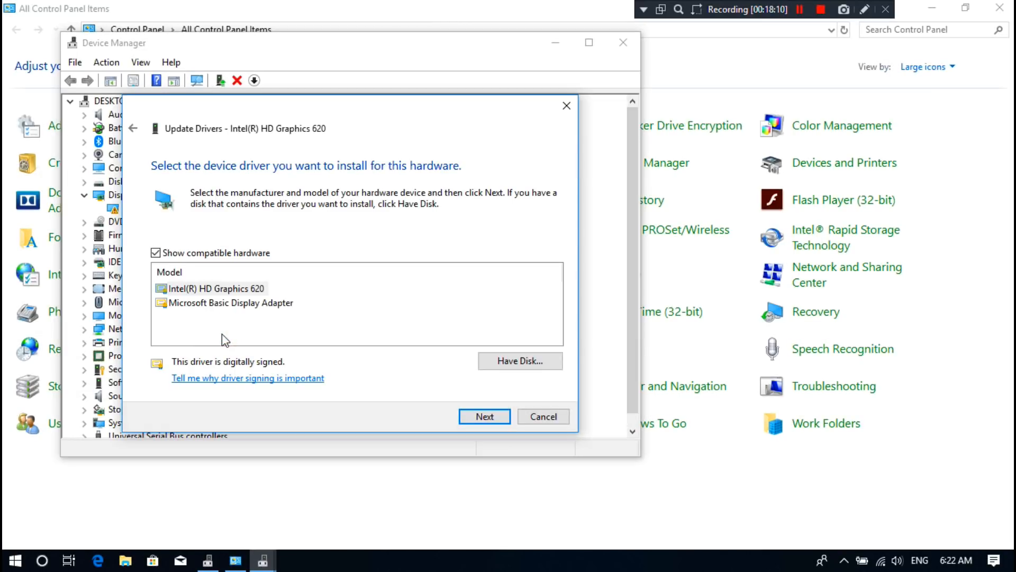
click(519, 359)
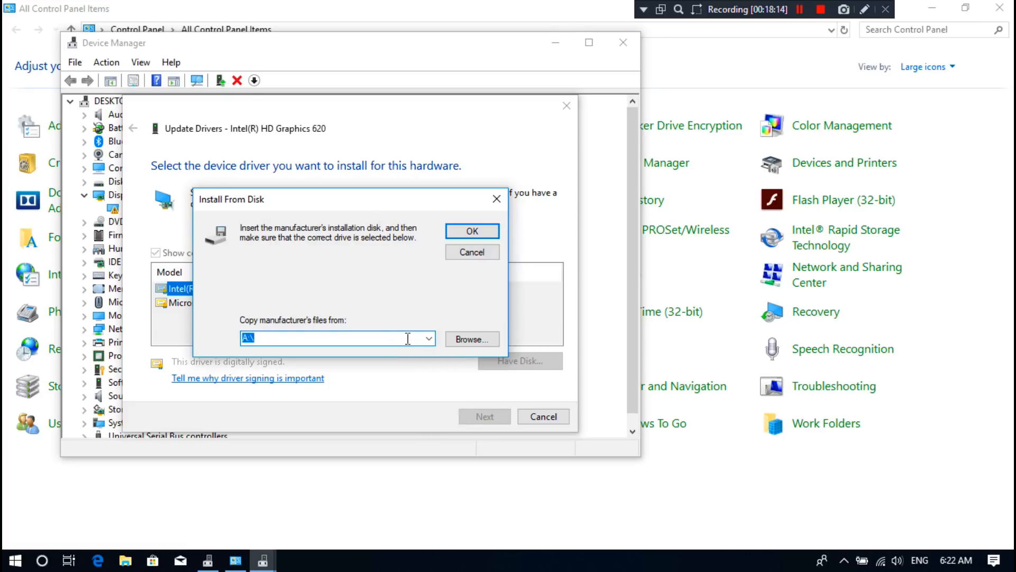
click(394, 338)
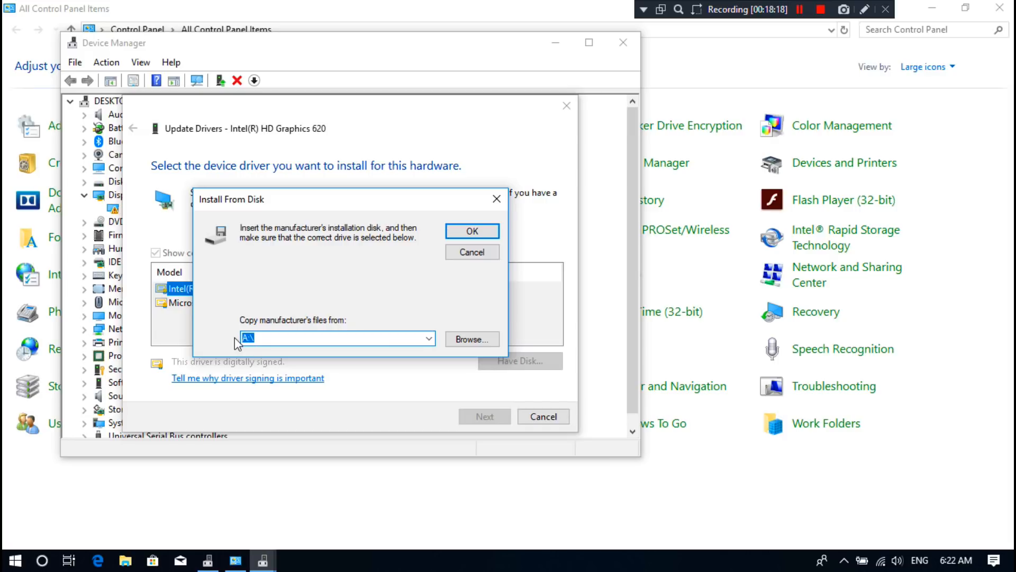
right_click(337, 337)
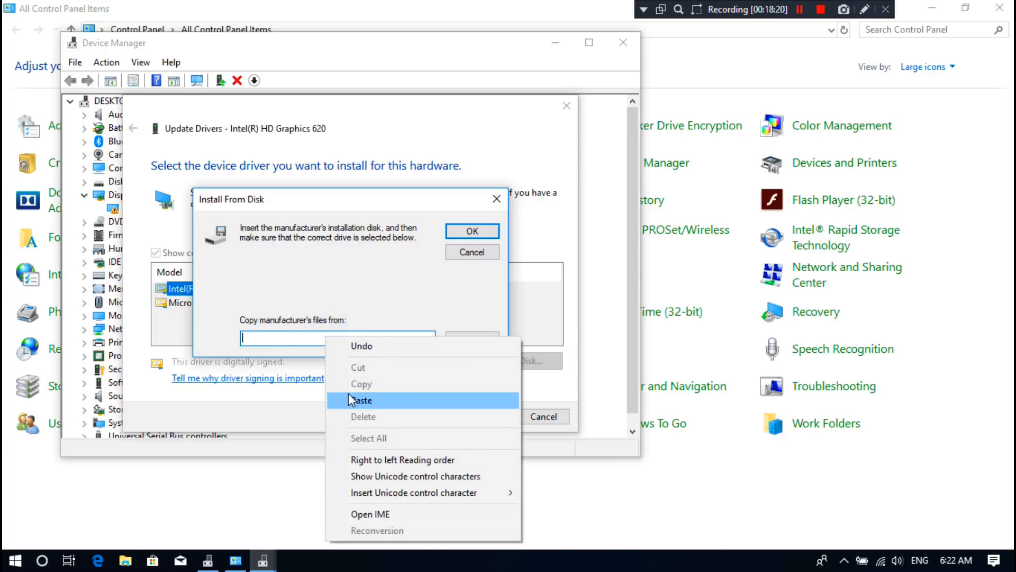
click(362, 400)
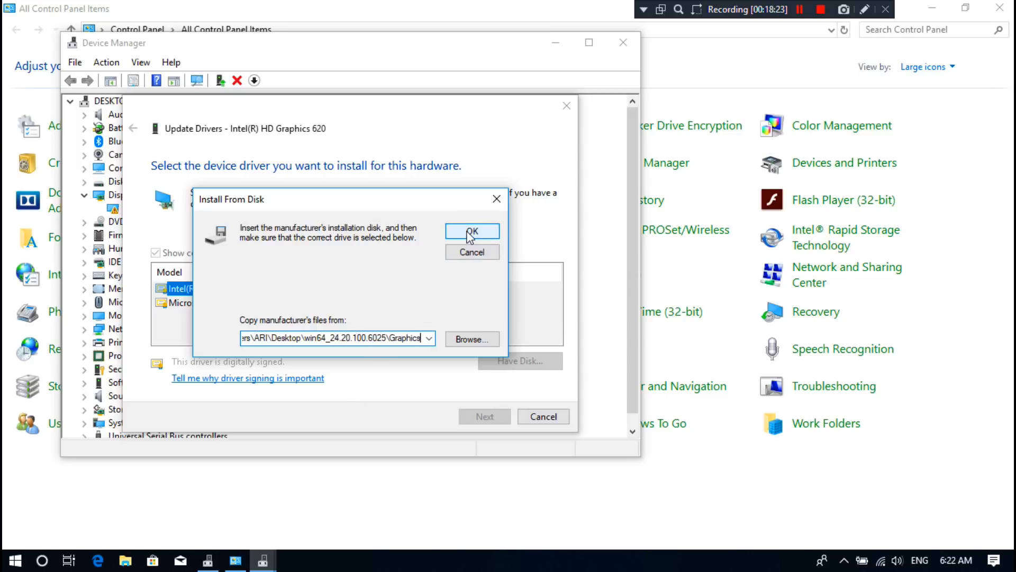
click(472, 231)
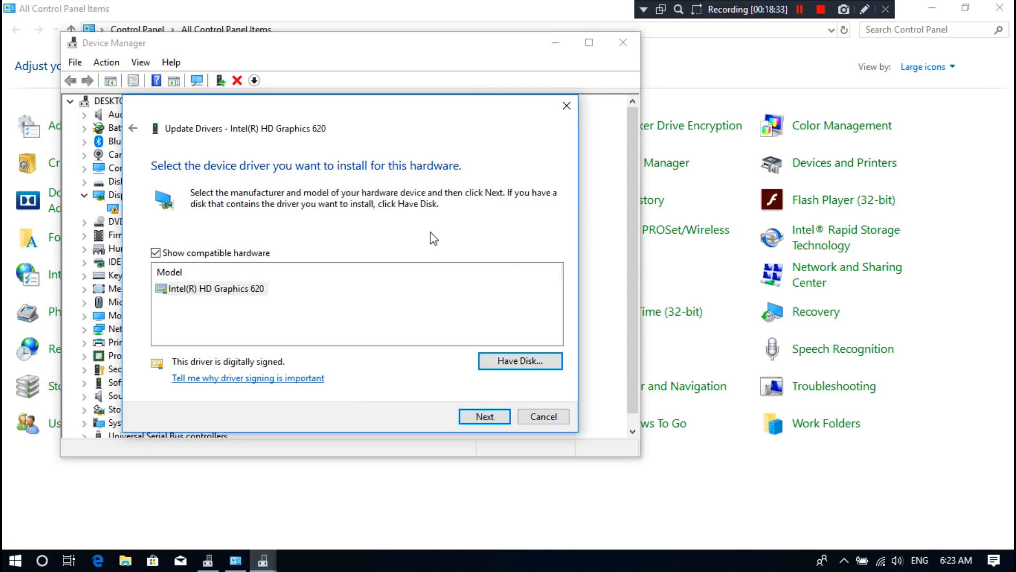
mouse_move(241, 296)
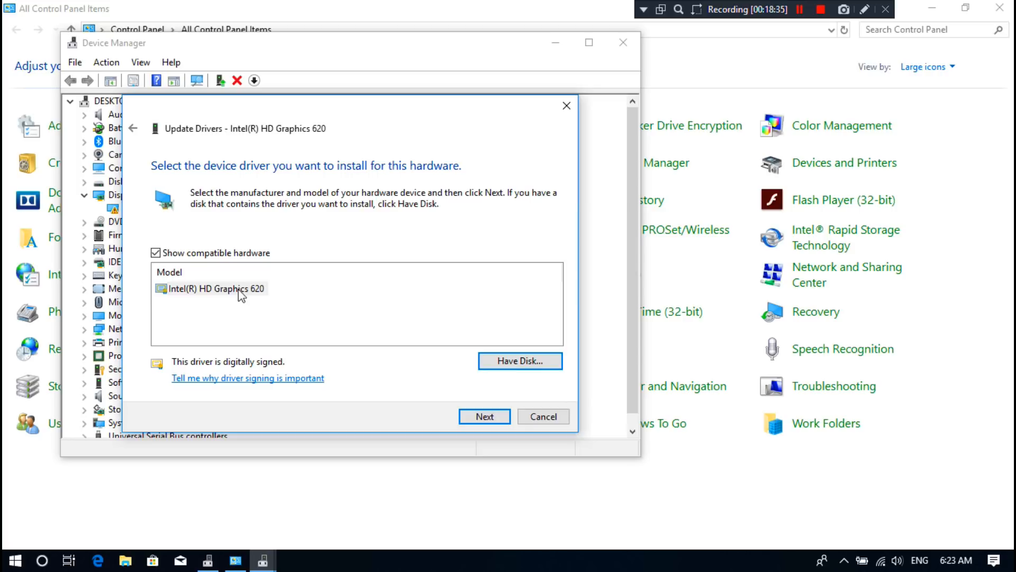
mouse_move(207, 294)
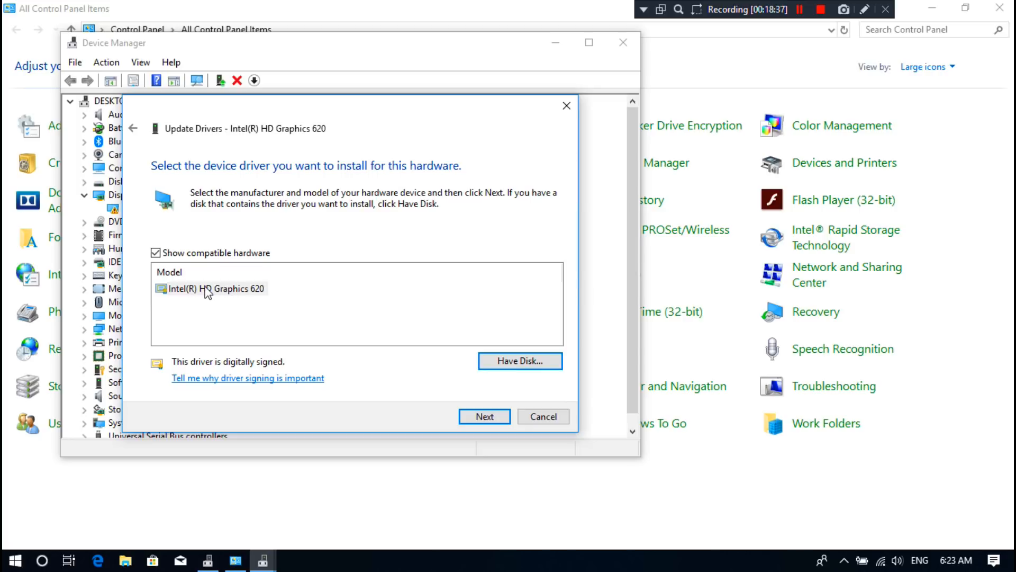
Step: Select the Intel(R) HD Graphics 620 model from the list and begin installing it
click(215, 288)
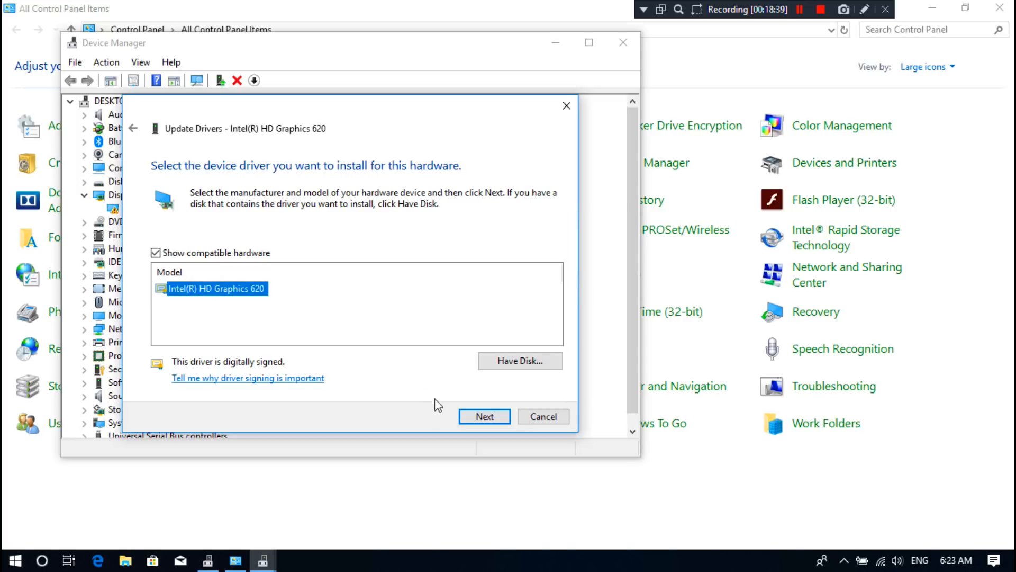
click(484, 416)
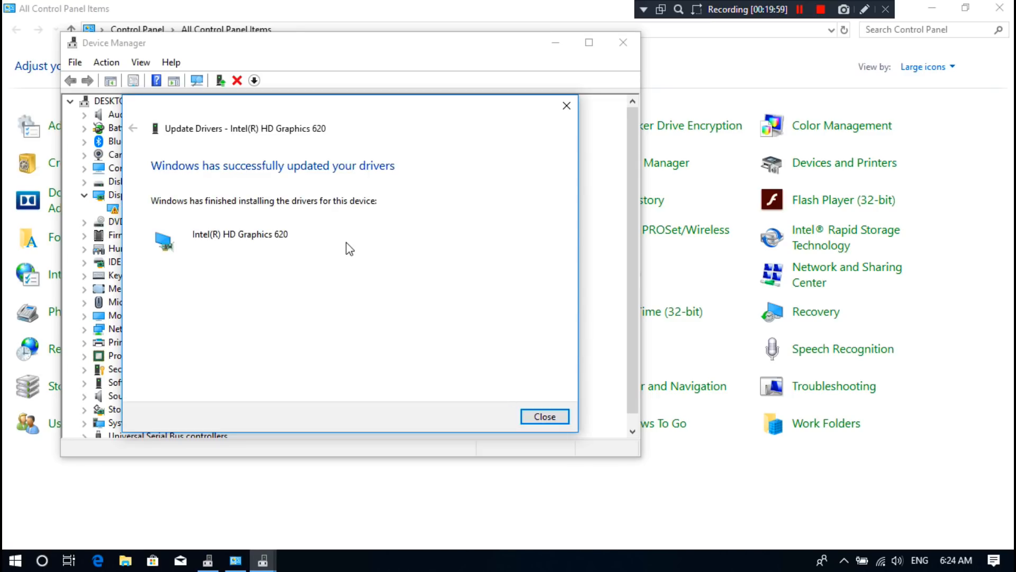
mouse_move(311, 183)
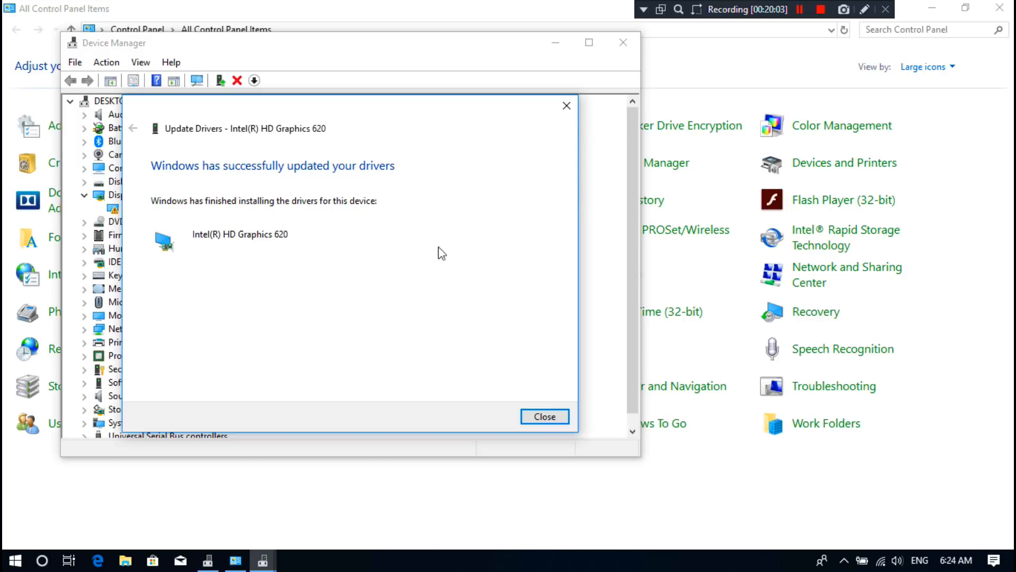
Step: Close the 'Windows has successfully updated your drivers' page for Intel HD Graphics 620
click(544, 415)
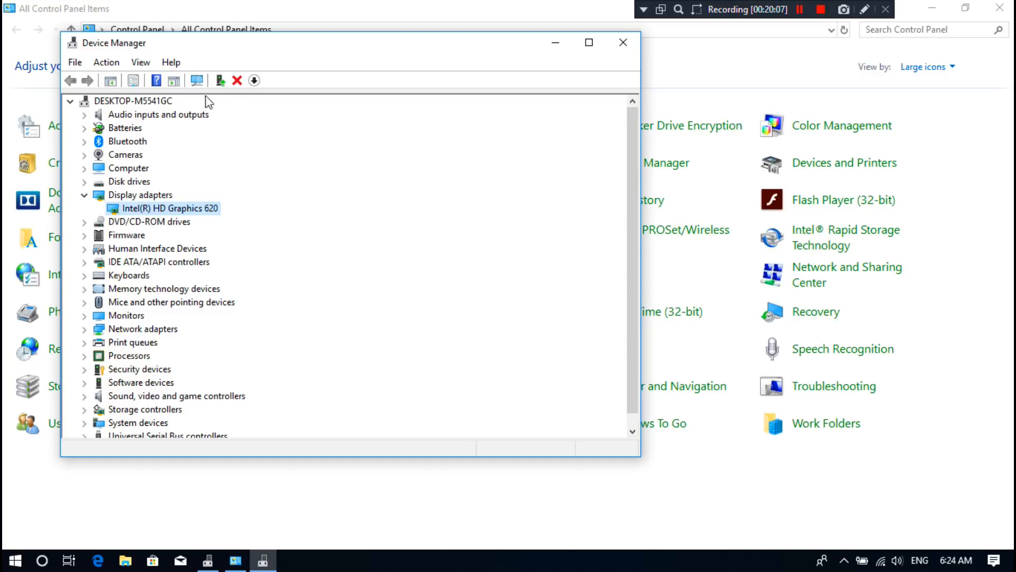
Step: Run Scan for hardware changes, then close the Device Manager window
click(220, 80)
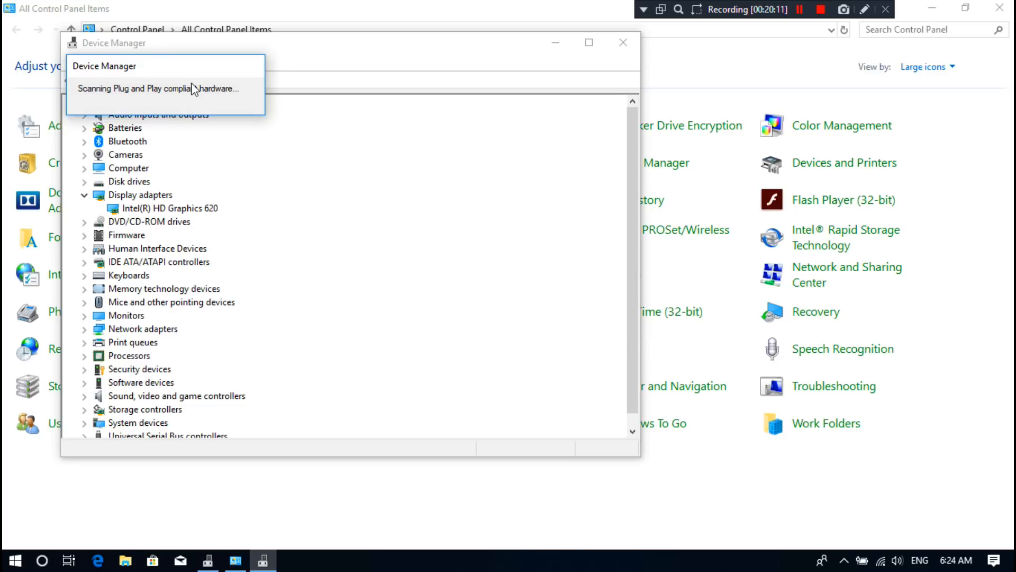
mouse_move(228, 113)
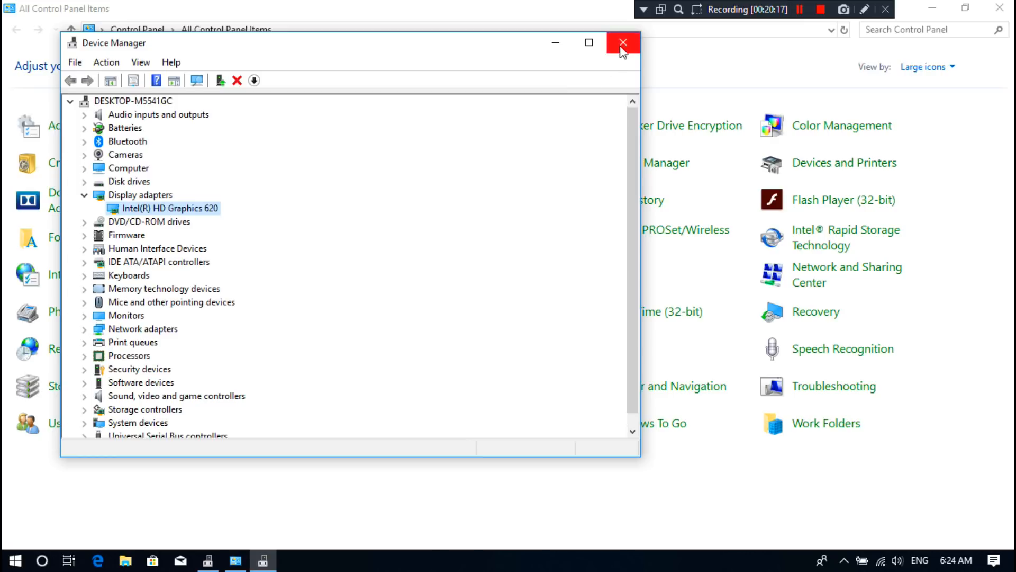
click(622, 43)
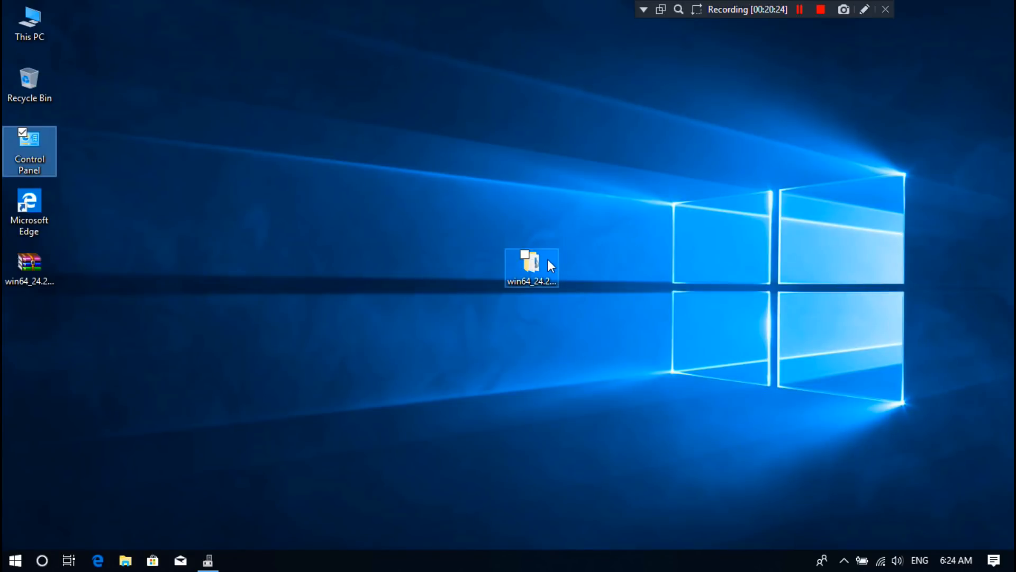
Step: Launch igxpin.exe from the extracted win64_24.20.100.6025 driver folder
double_click(531, 263)
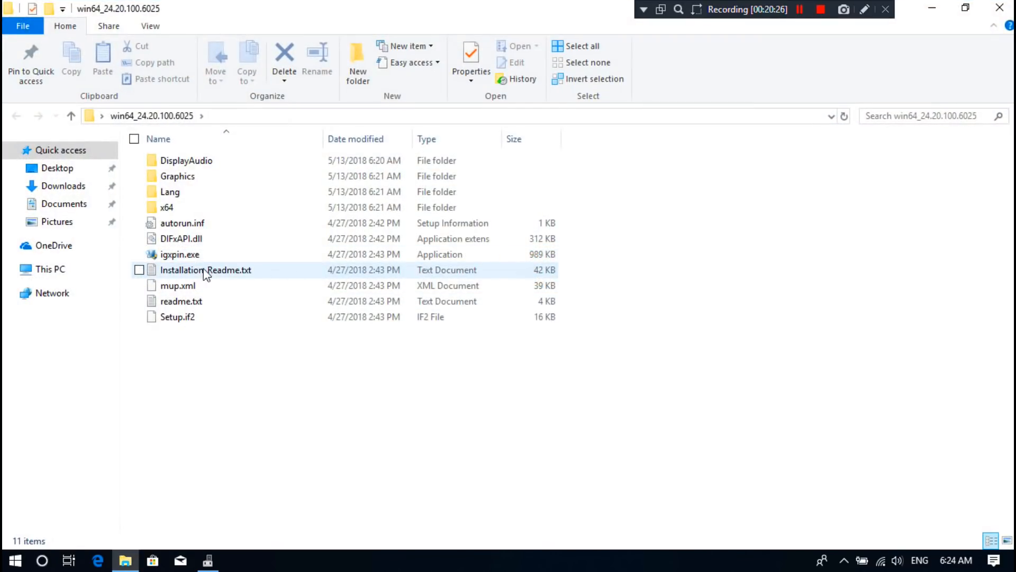
click(180, 254)
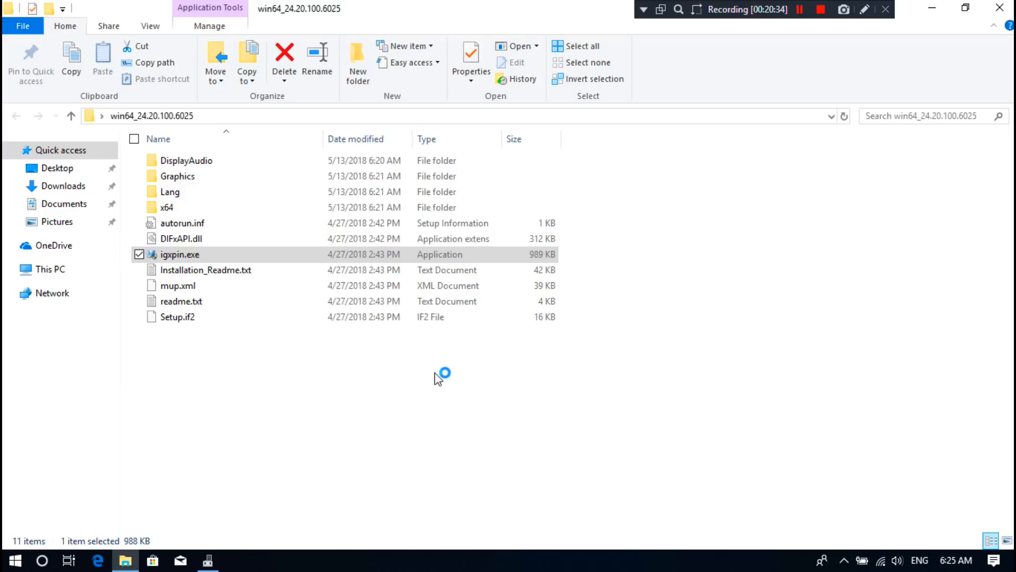
double_click(180, 254)
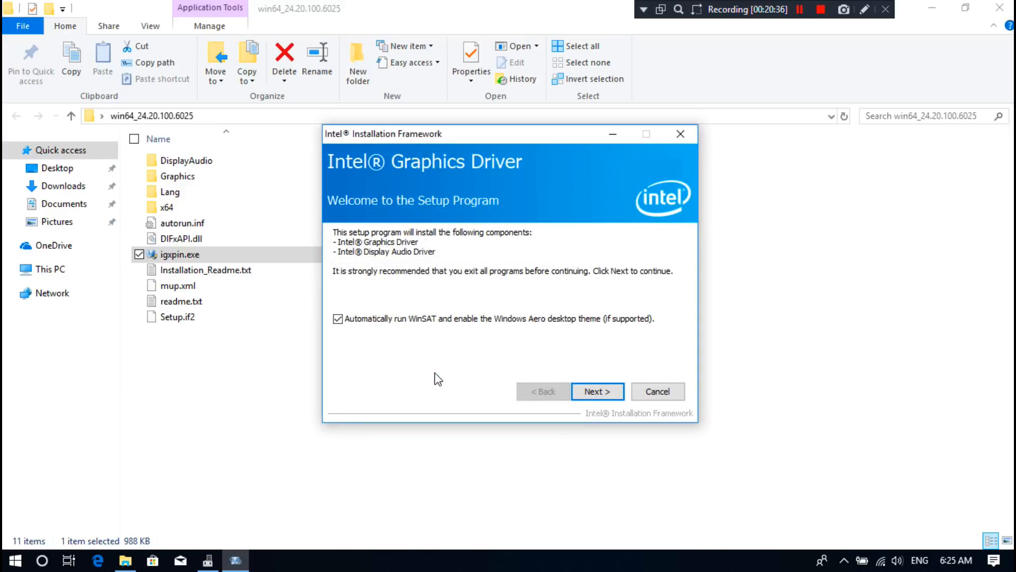
mouse_move(406, 240)
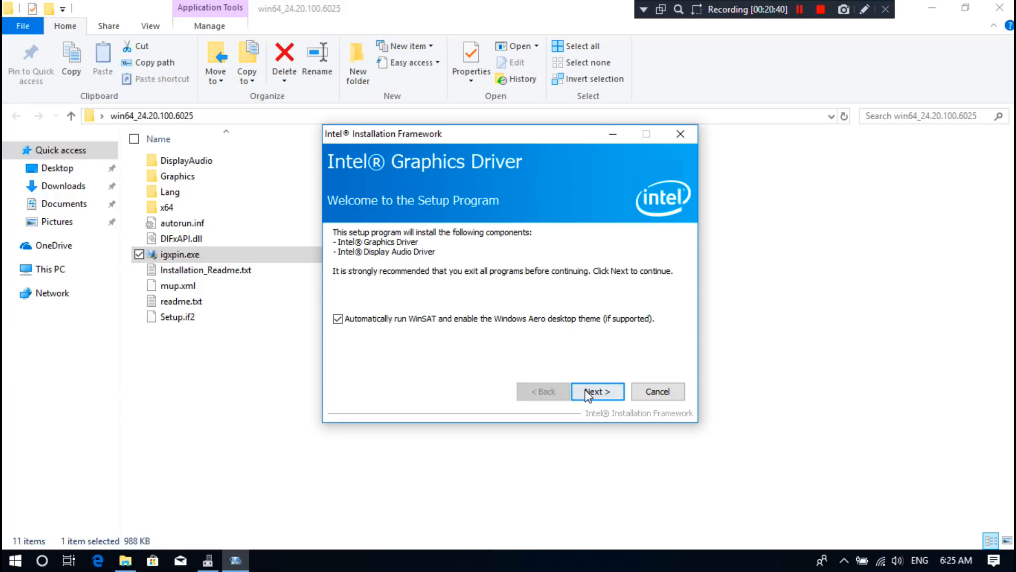
Step: Advance through Welcome, accept the License Agreement and pass the Readme to start Setup Progress
click(596, 391)
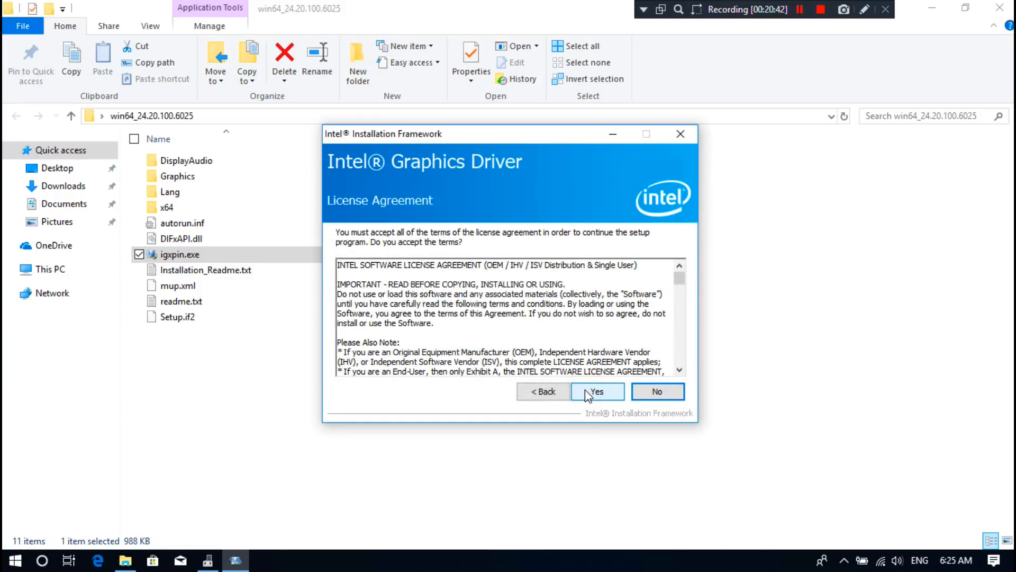
click(596, 390)
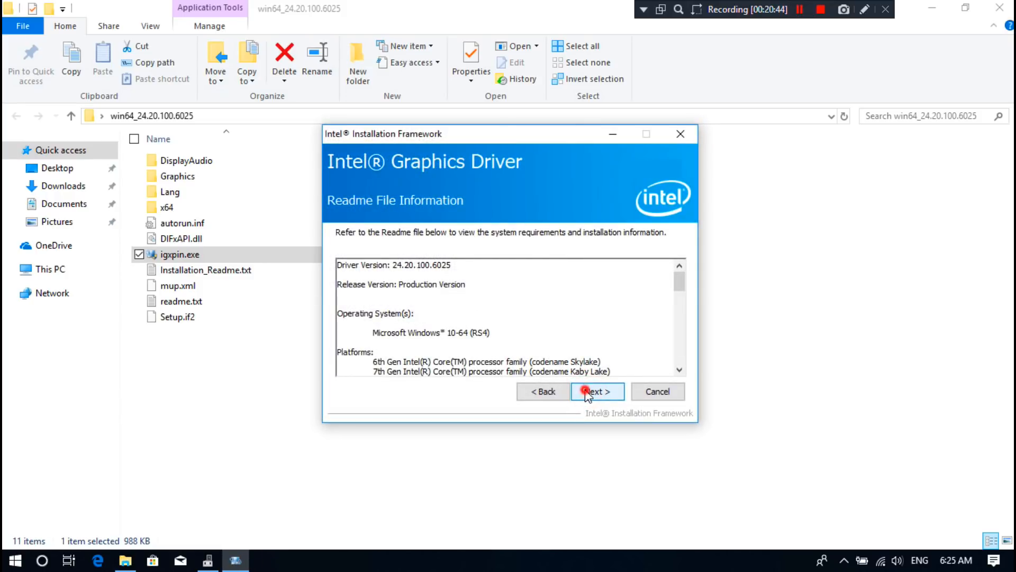
click(594, 391)
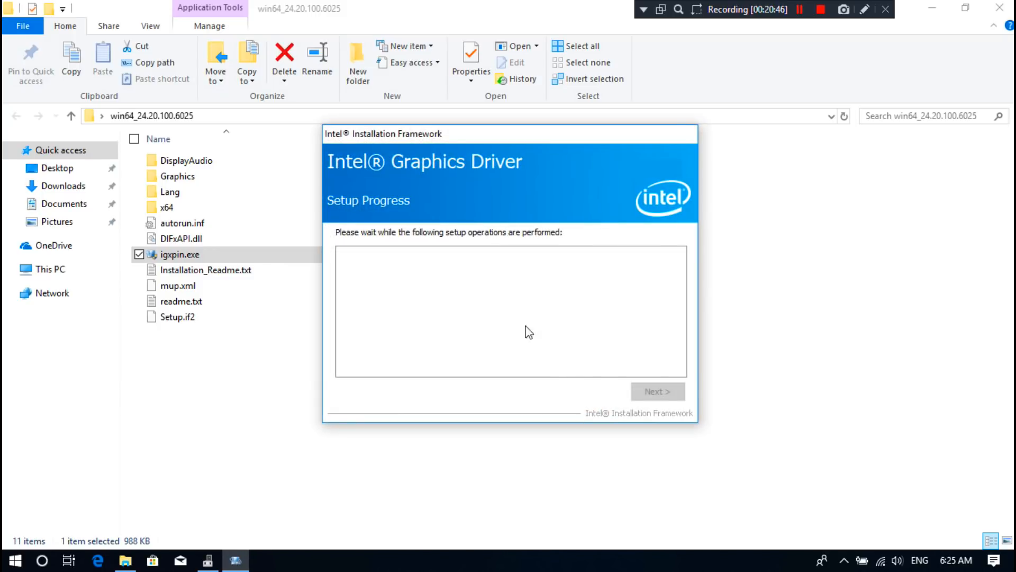
mouse_move(531, 287)
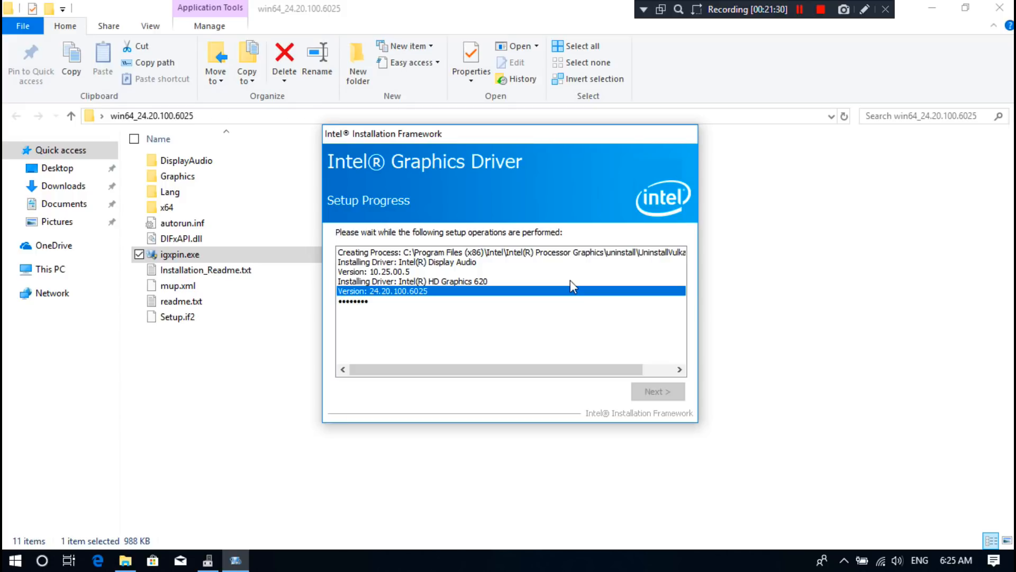
mouse_move(512, 292)
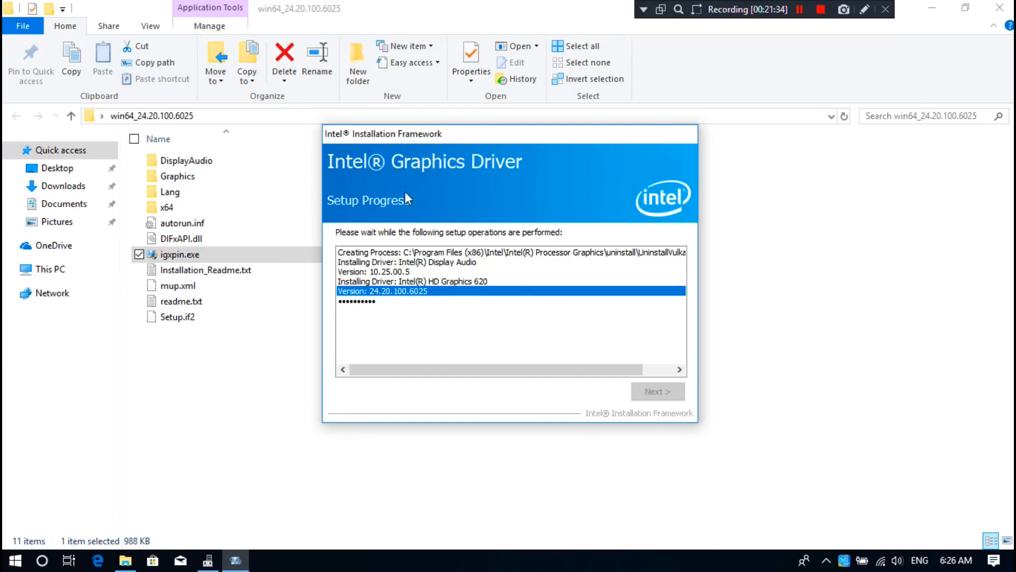
mouse_move(530, 270)
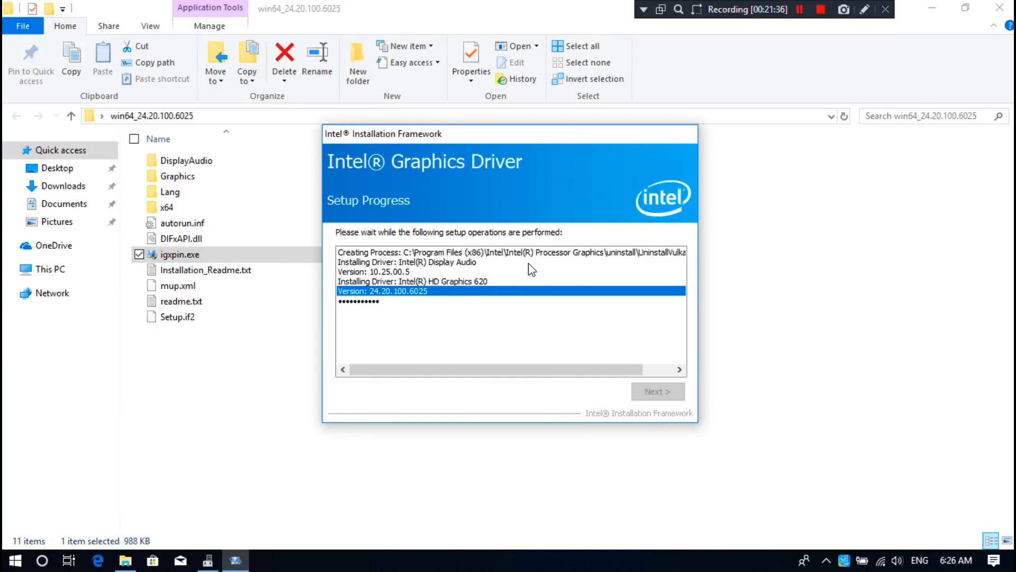
mouse_move(454, 277)
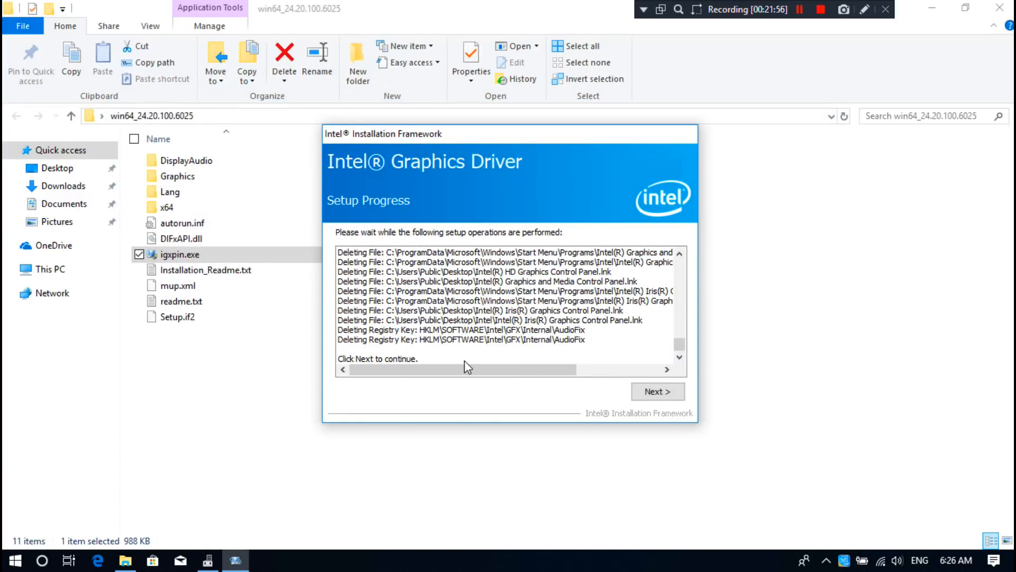
Step: After Setup Progress completes, continue to the Setup Is Complete page
click(656, 390)
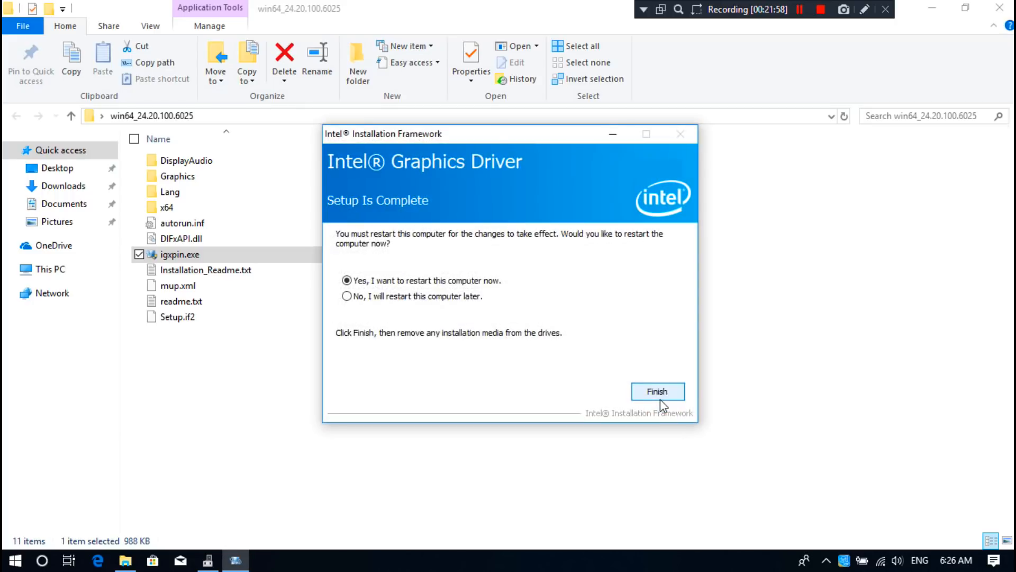
Step: Choose 'No, I will restart this computer later', finish the installer and select the Control Panel icon
click(347, 296)
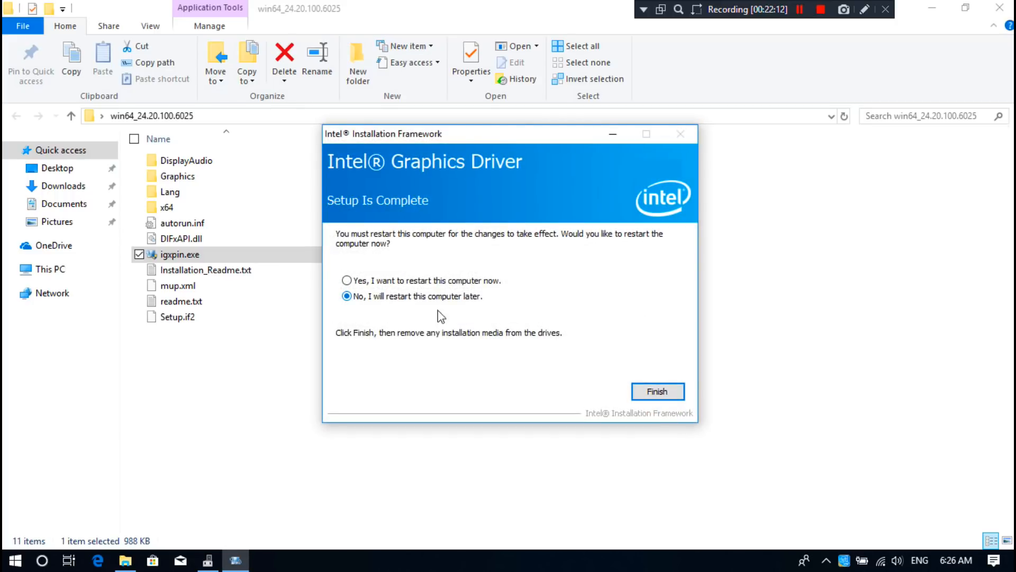
click(656, 390)
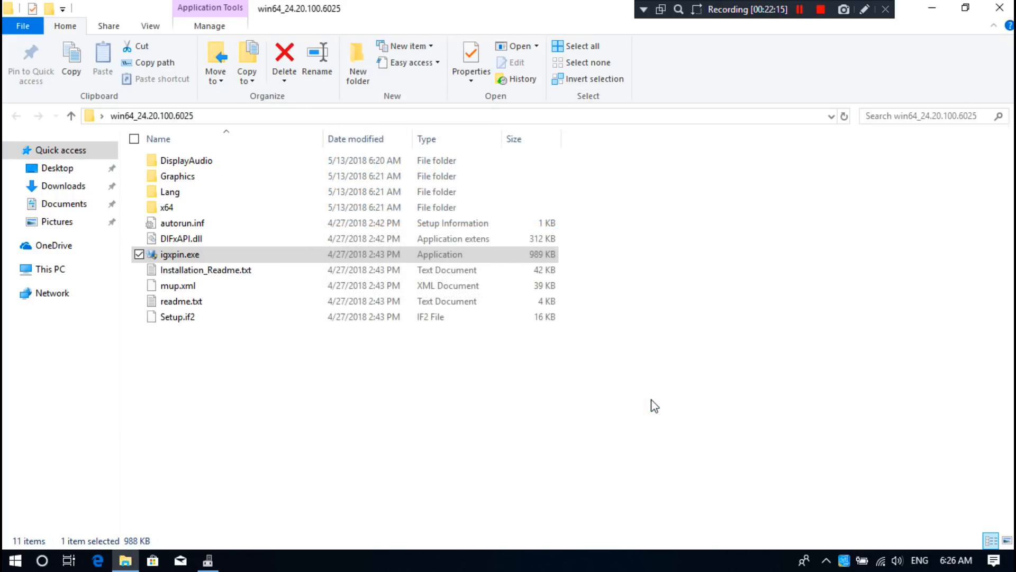
mouse_move(984, 88)
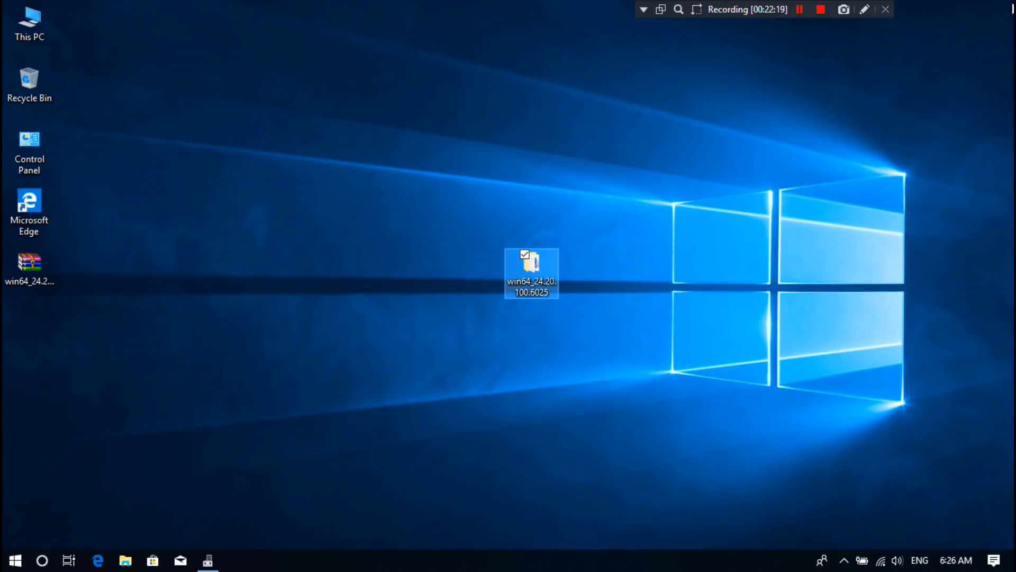
click(30, 144)
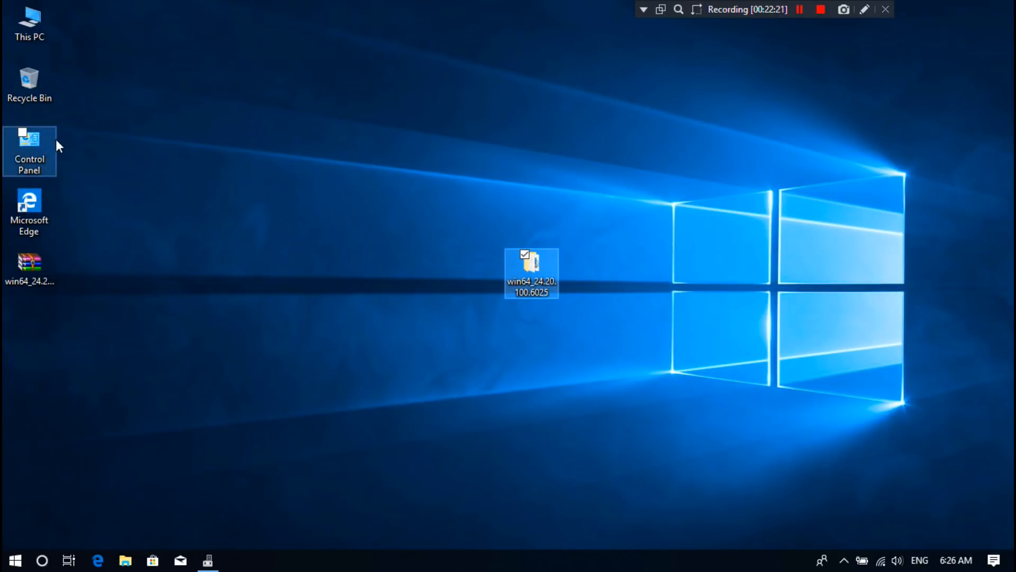
Step: In Device Manager, view Intel(R) HD Graphics 620 Properties, Driver tab showing version 24.20.100.6025
double_click(29, 150)
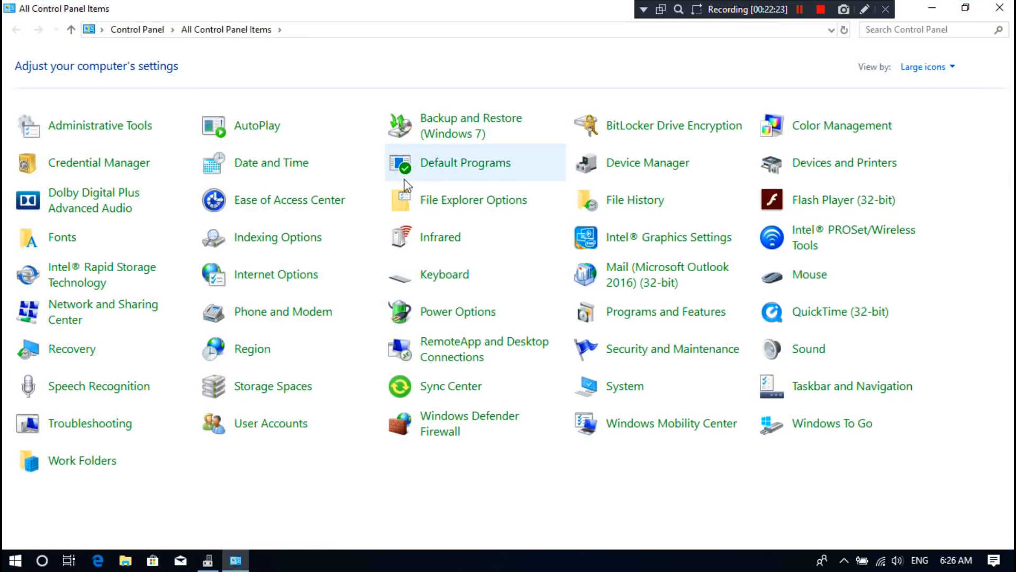
click(645, 163)
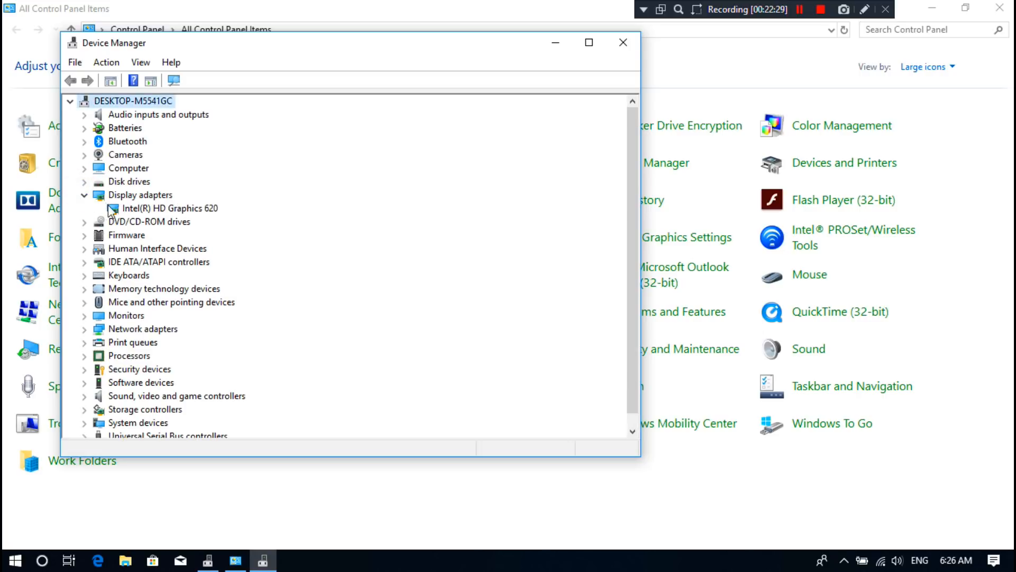
click(174, 209)
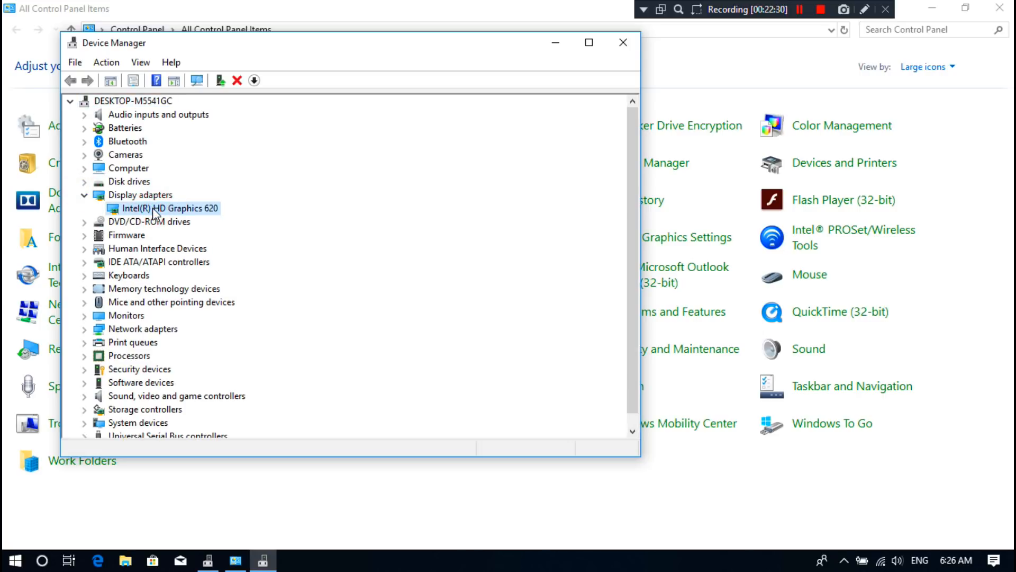
right_click(172, 208)
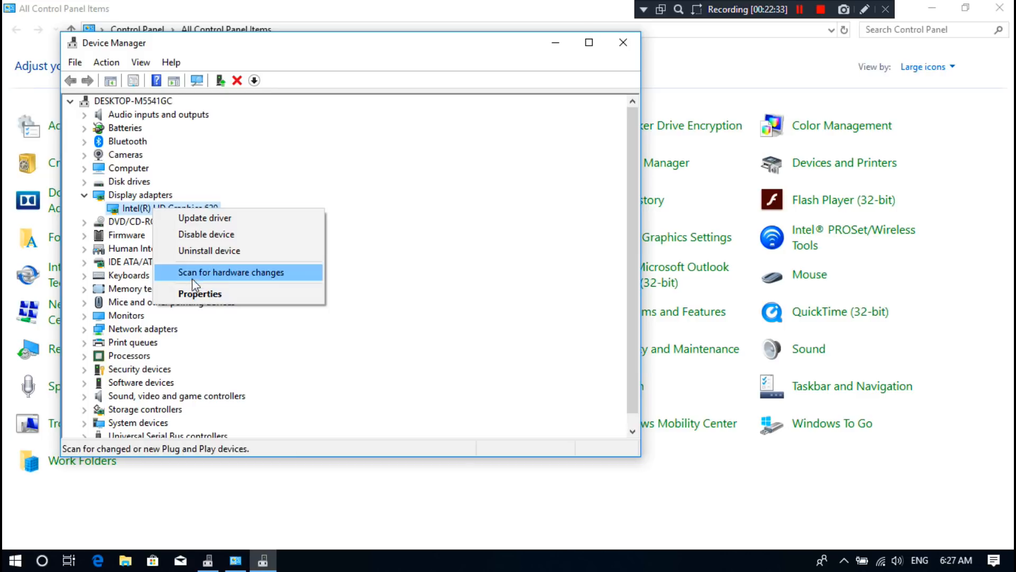
click(200, 293)
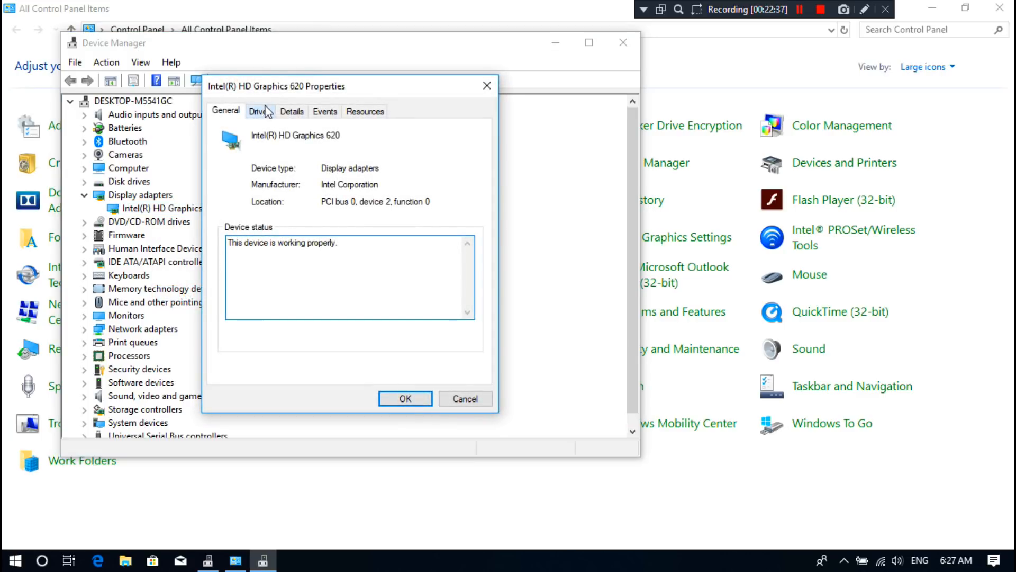
click(258, 111)
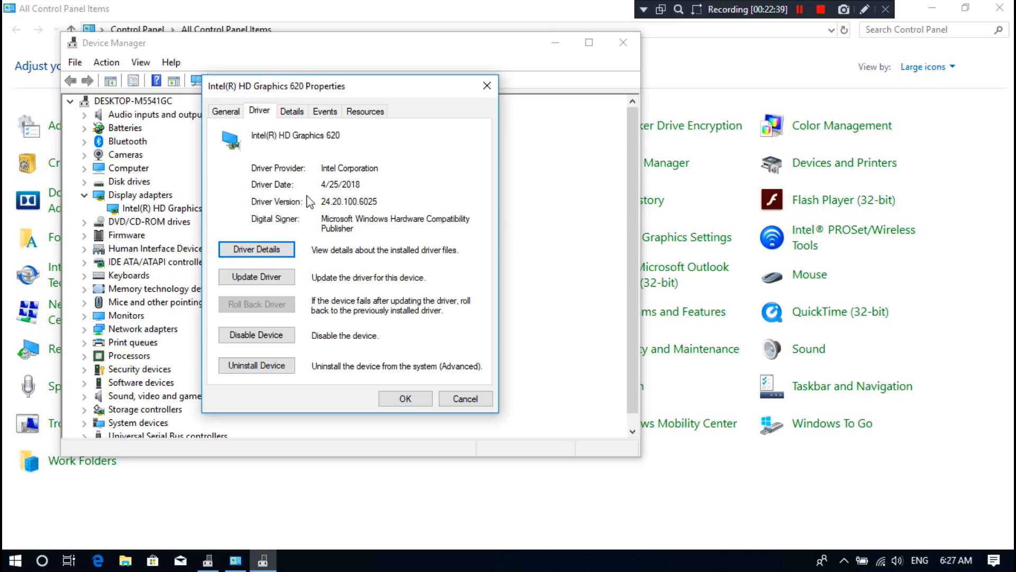
double_click(368, 201)
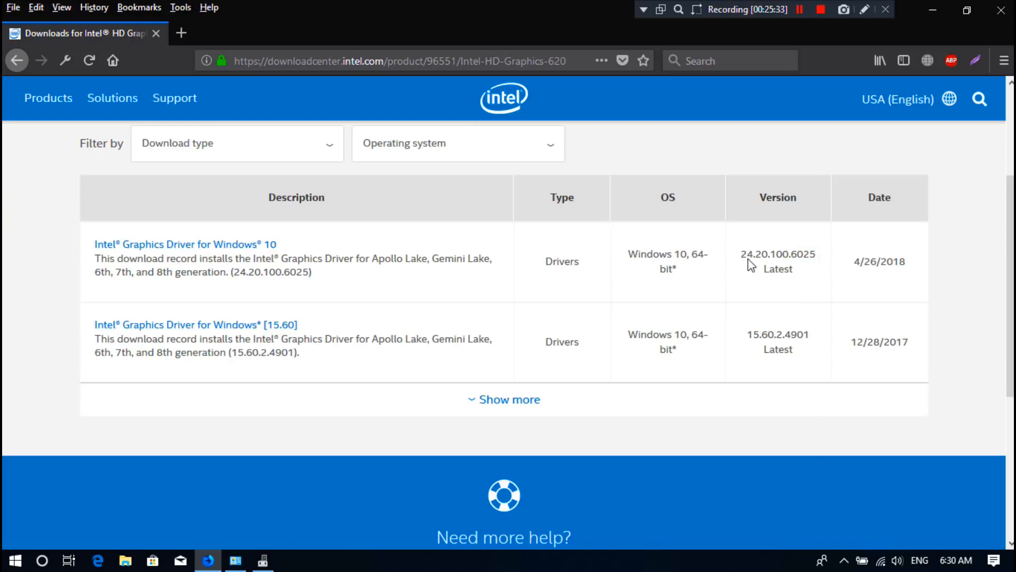
mouse_move(754, 262)
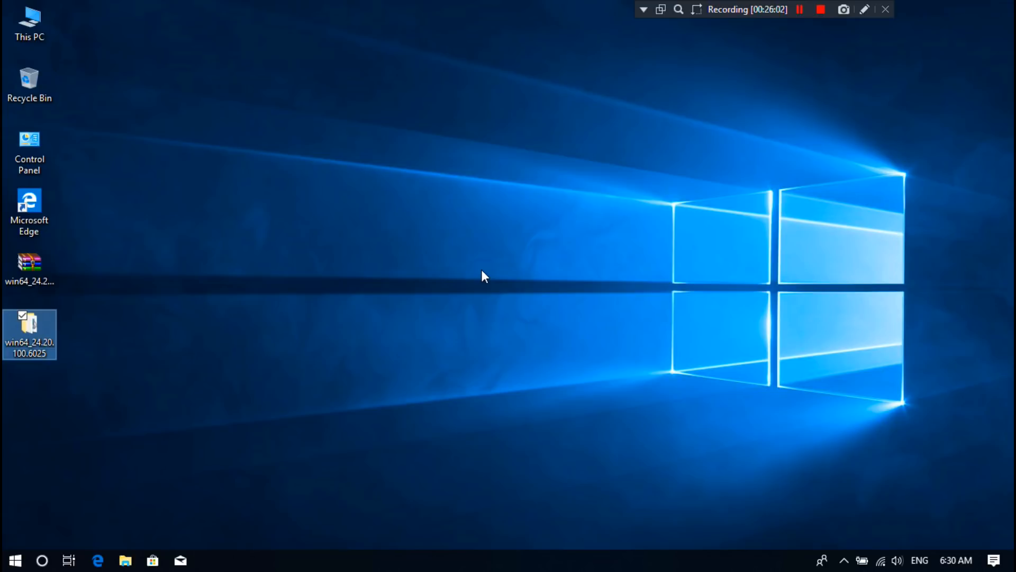
mouse_move(653, 191)
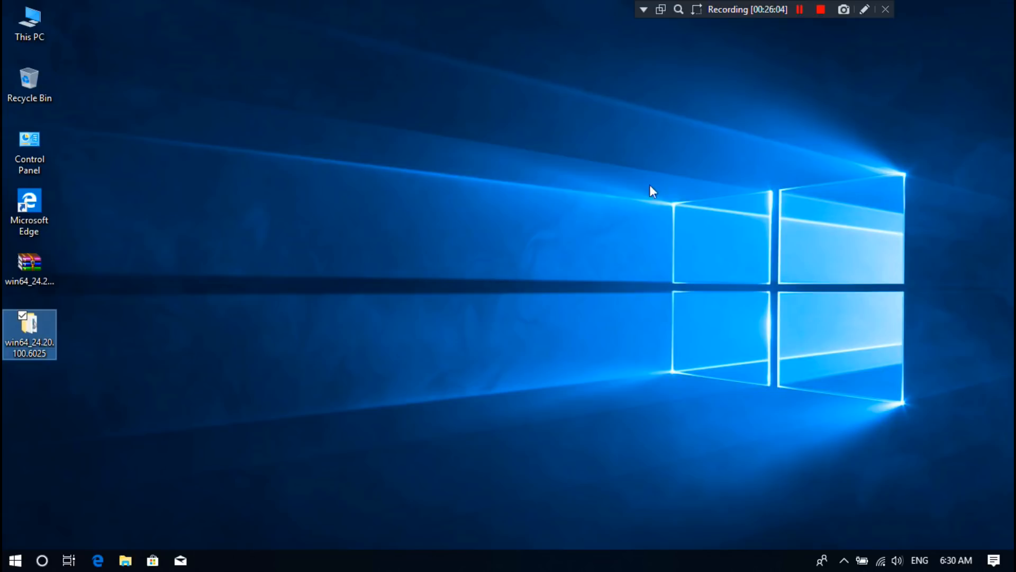
click(819, 10)
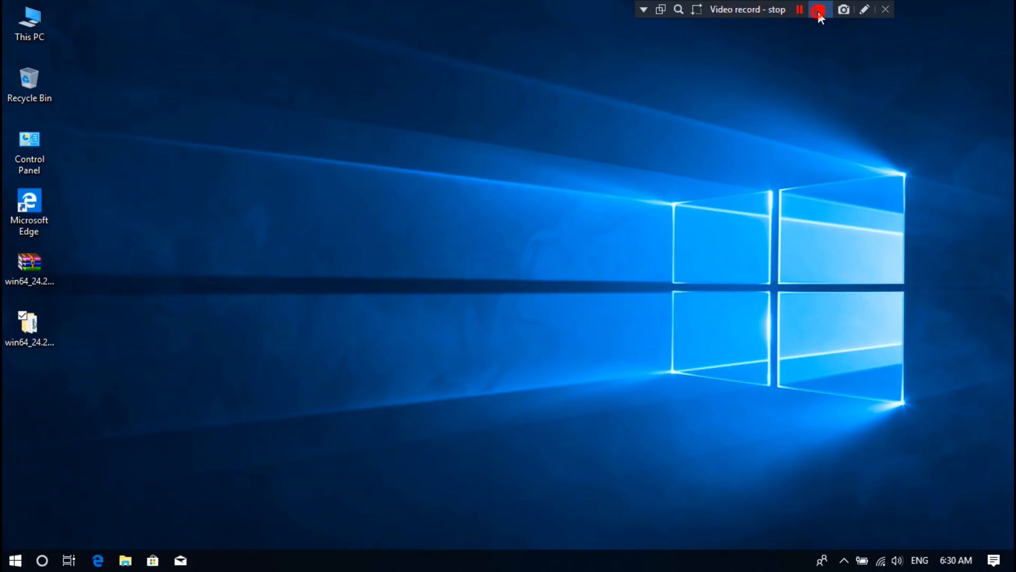